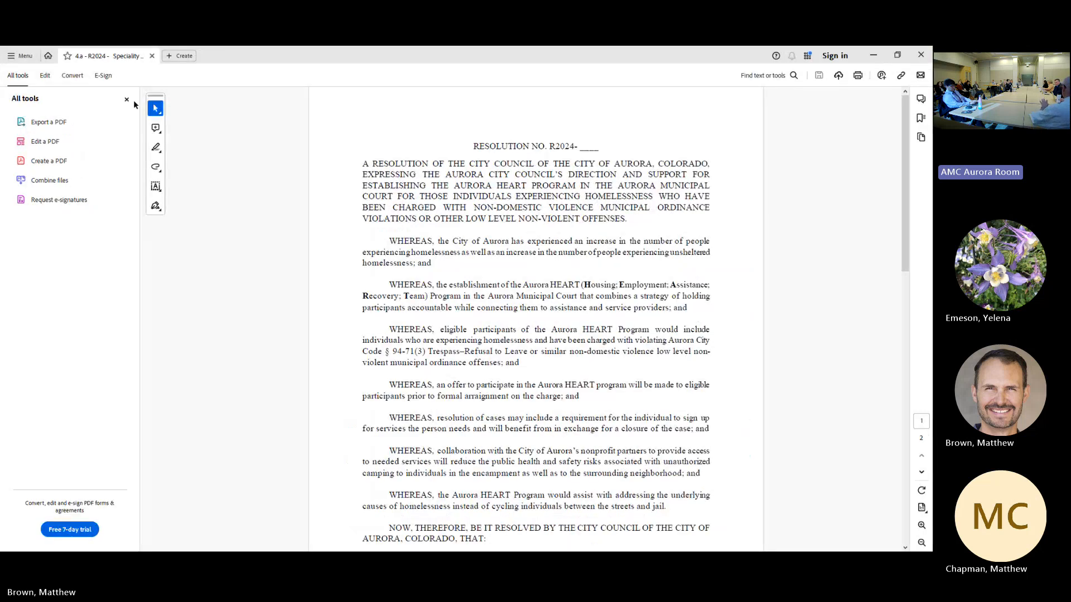
Hide the All tools pane and zoom the resolution in twice to about 125%.
click(126, 99)
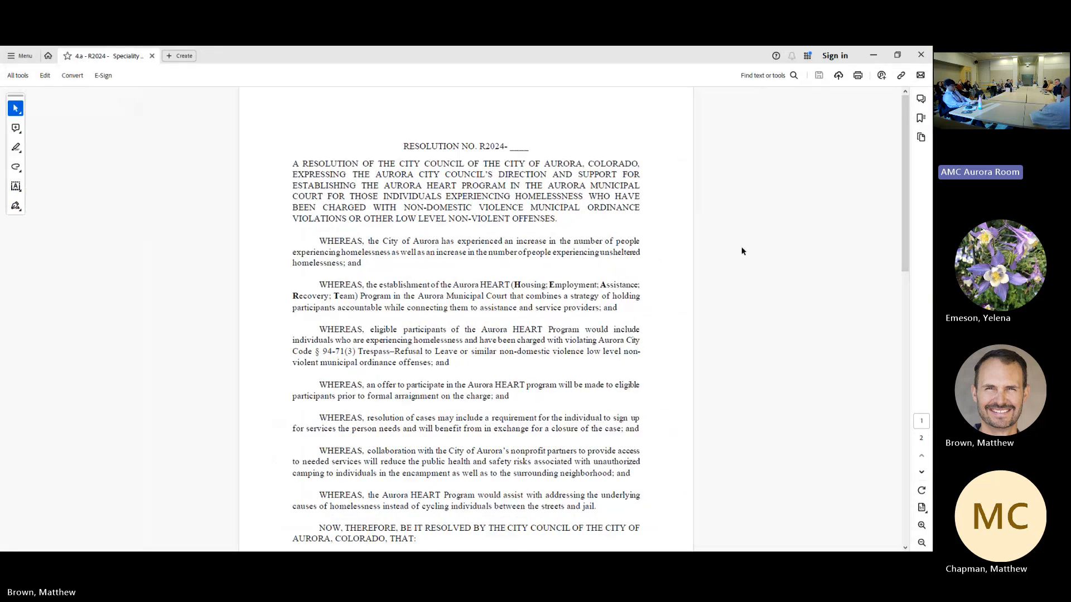
click(921, 524)
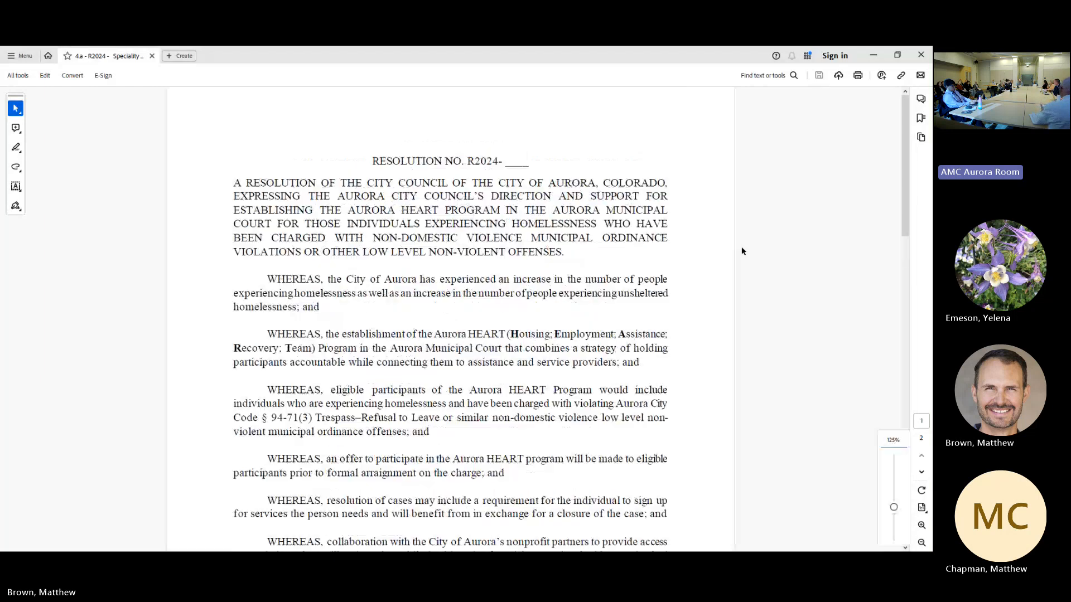
click(920, 524)
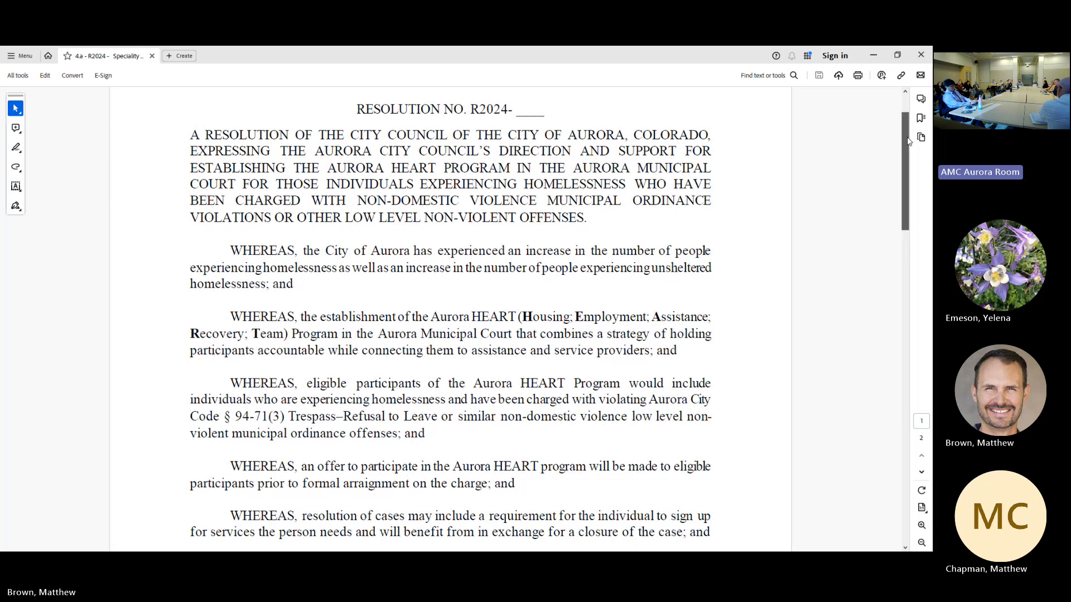
Scroll down through the WHEREAS recitals to Section 1 at the bottom of page 1.
scroll(down, 3)
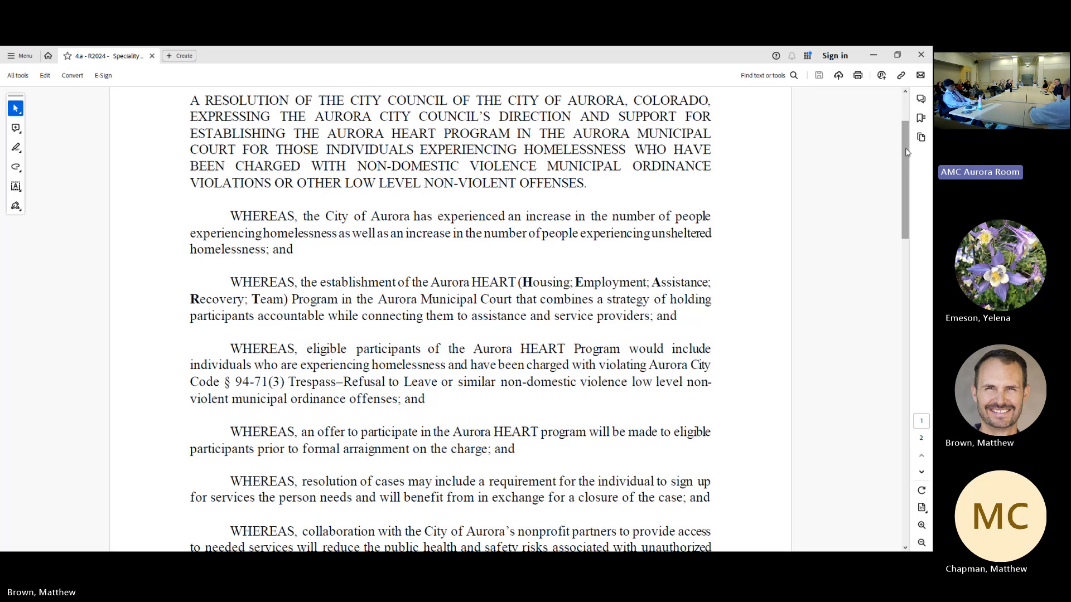
scroll(down, 3)
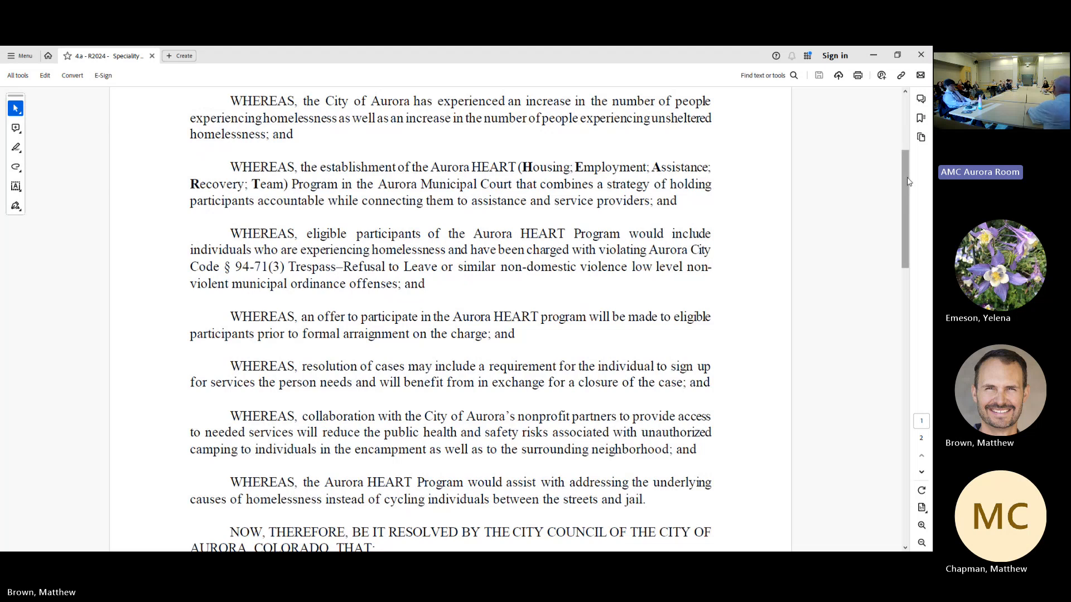
scroll(down, 3)
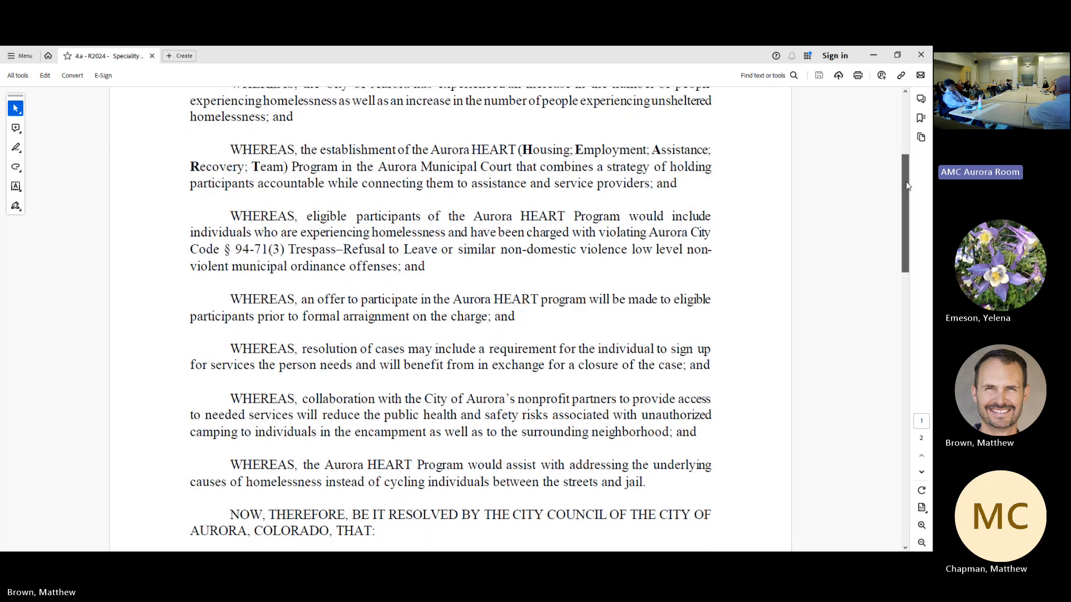
scroll(down, 3)
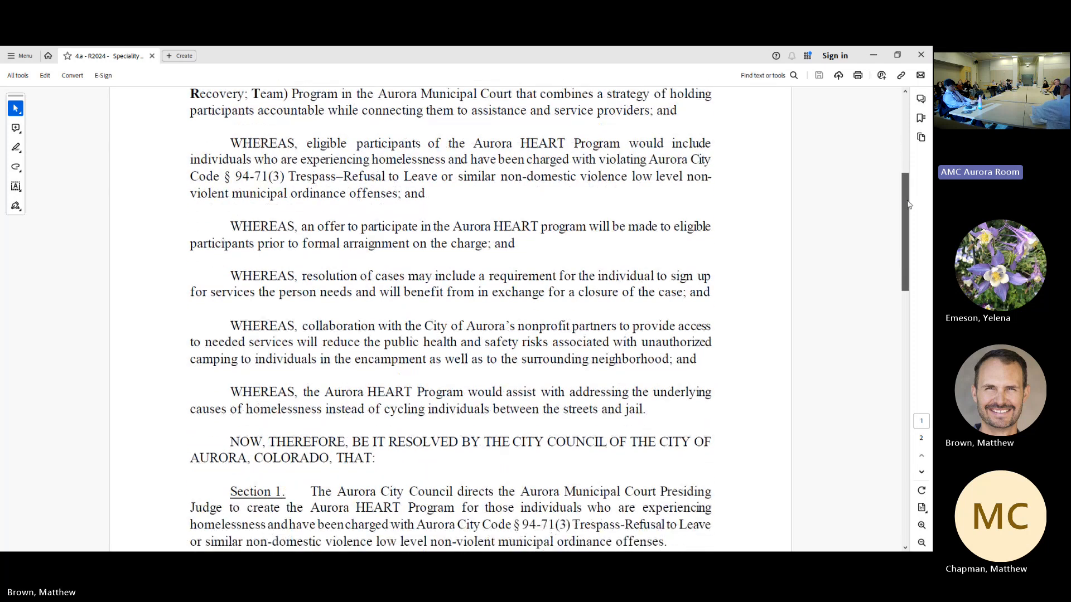
scroll(down, 3)
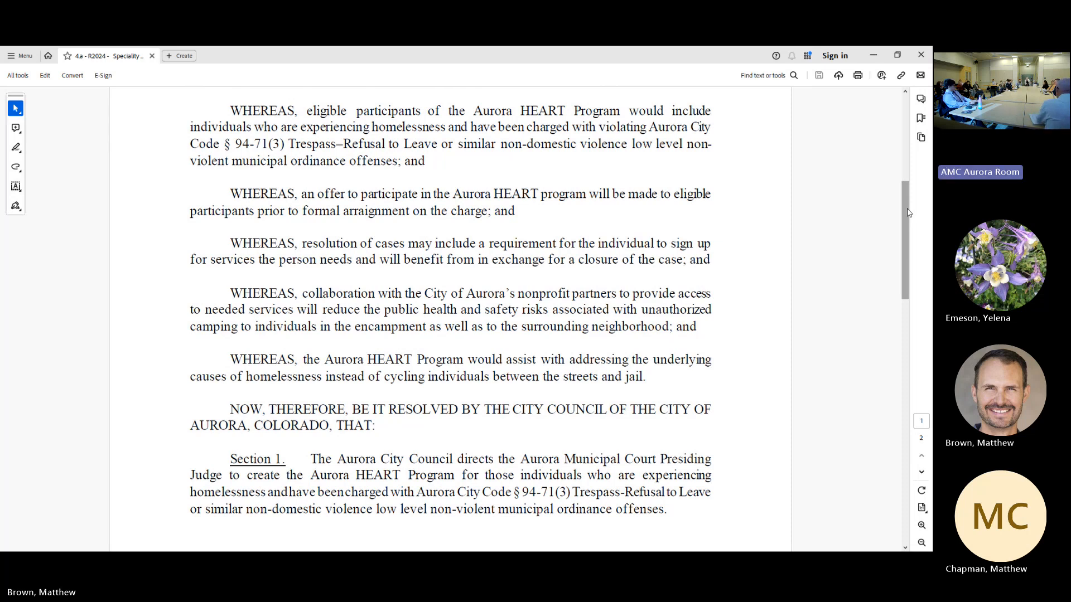
scroll(down, 3)
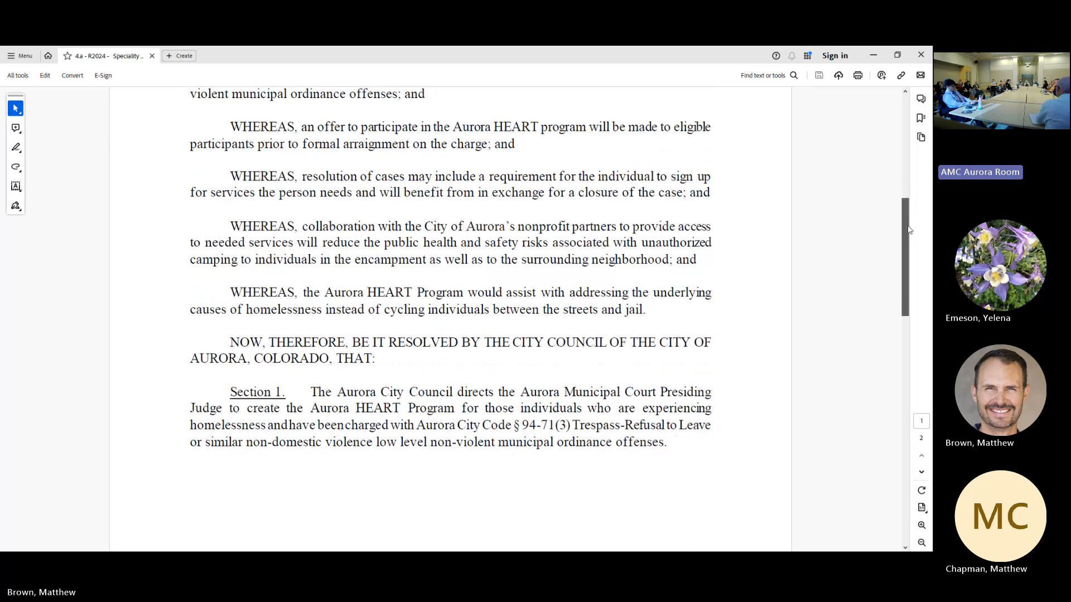
scroll(down, 3)
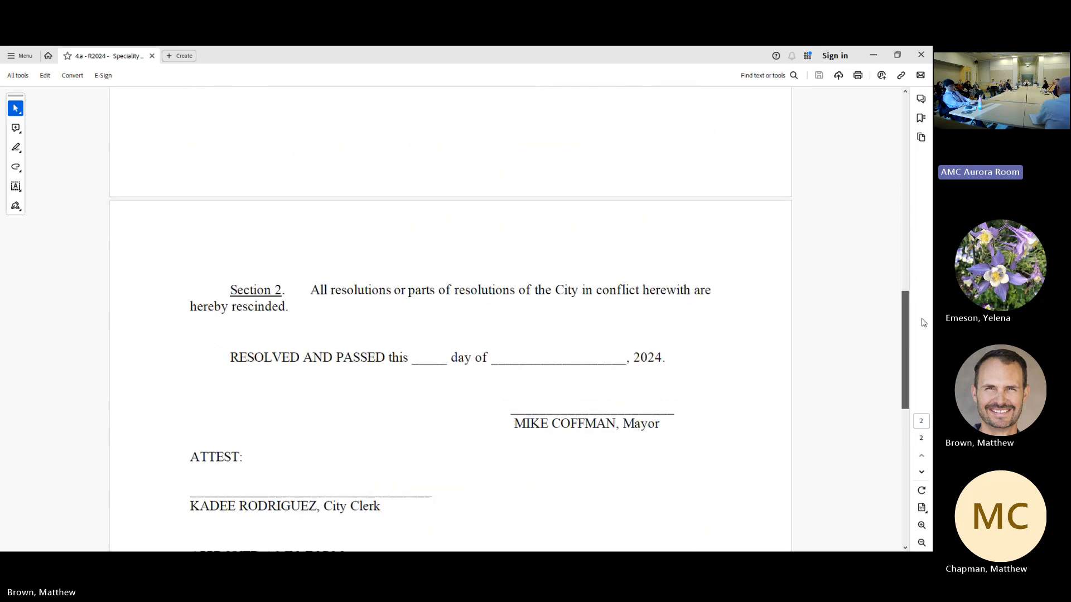
scroll(down, 3)
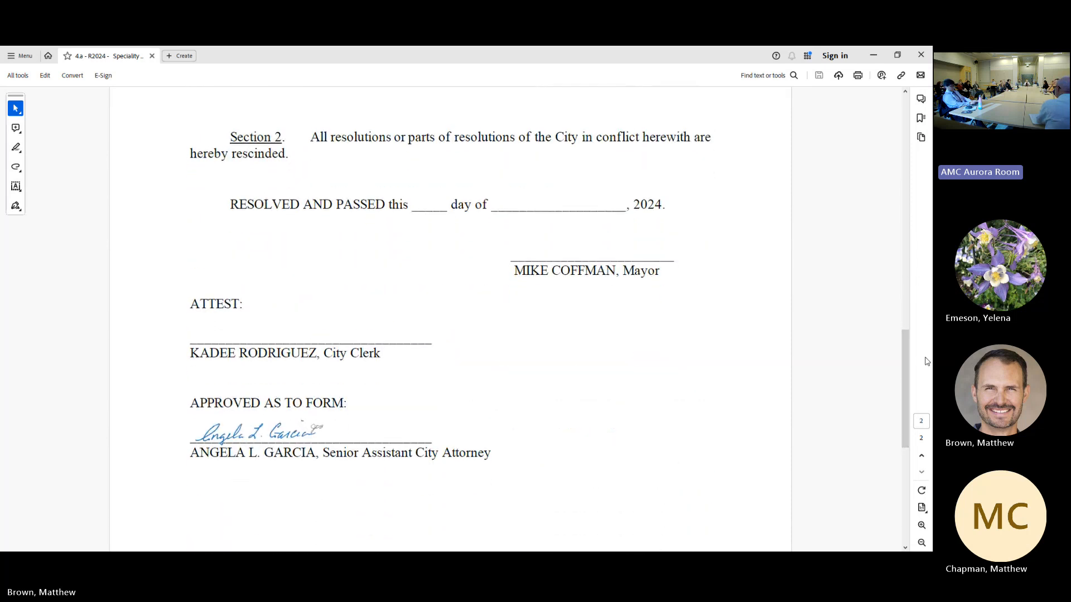
mouse_move(916, 361)
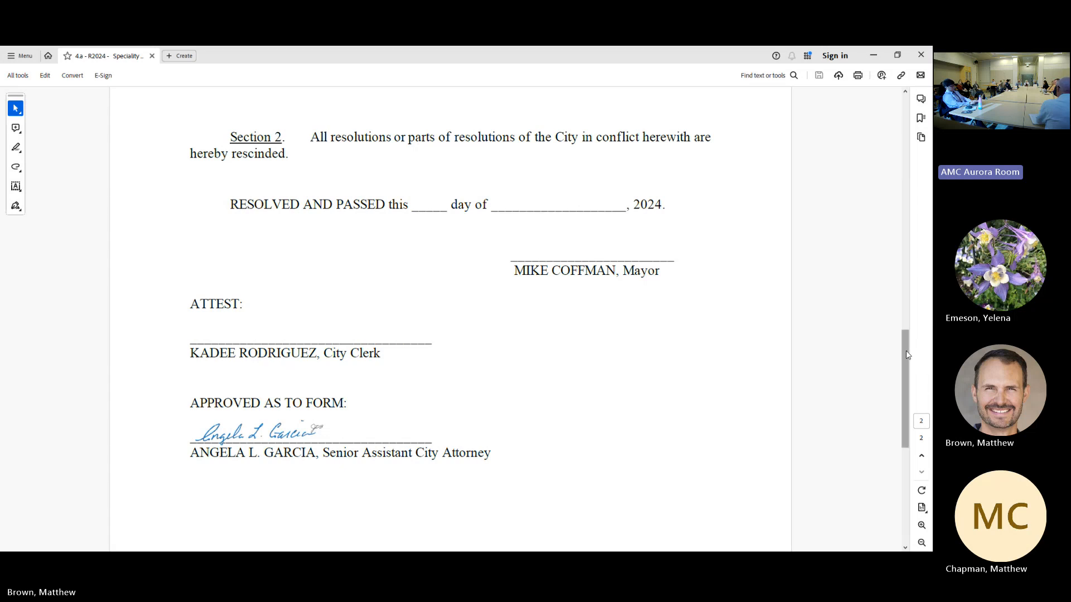
scroll(down, 3)
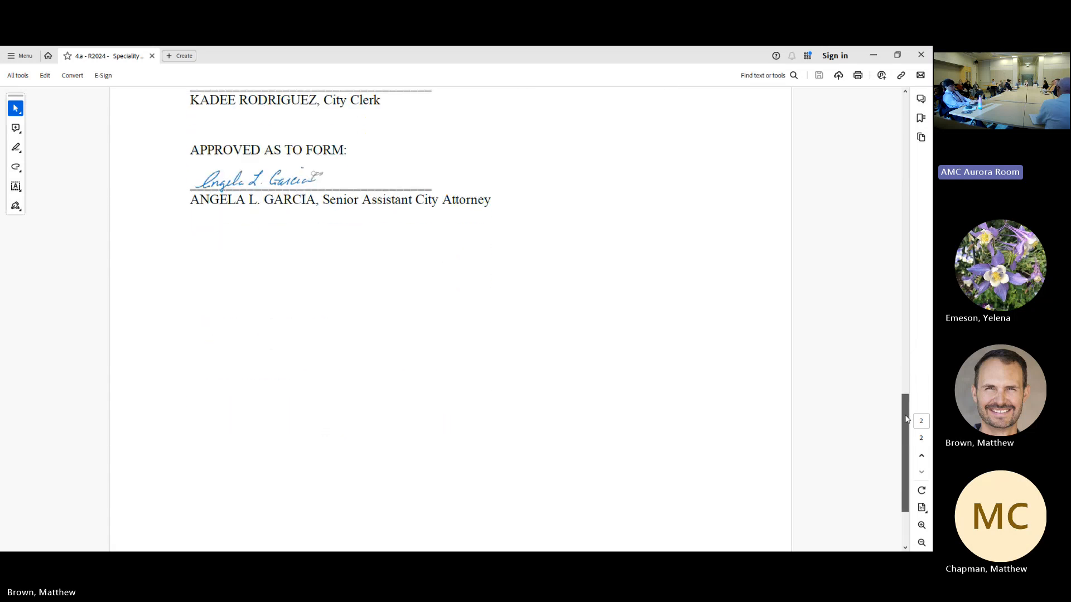
scroll(up, 3)
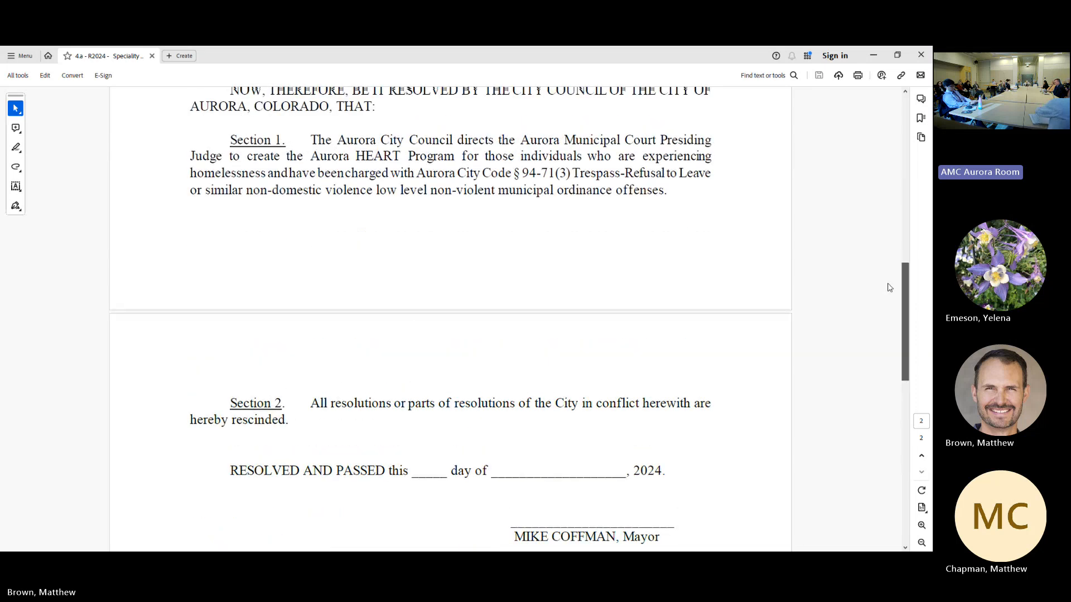
scroll(up, 3)
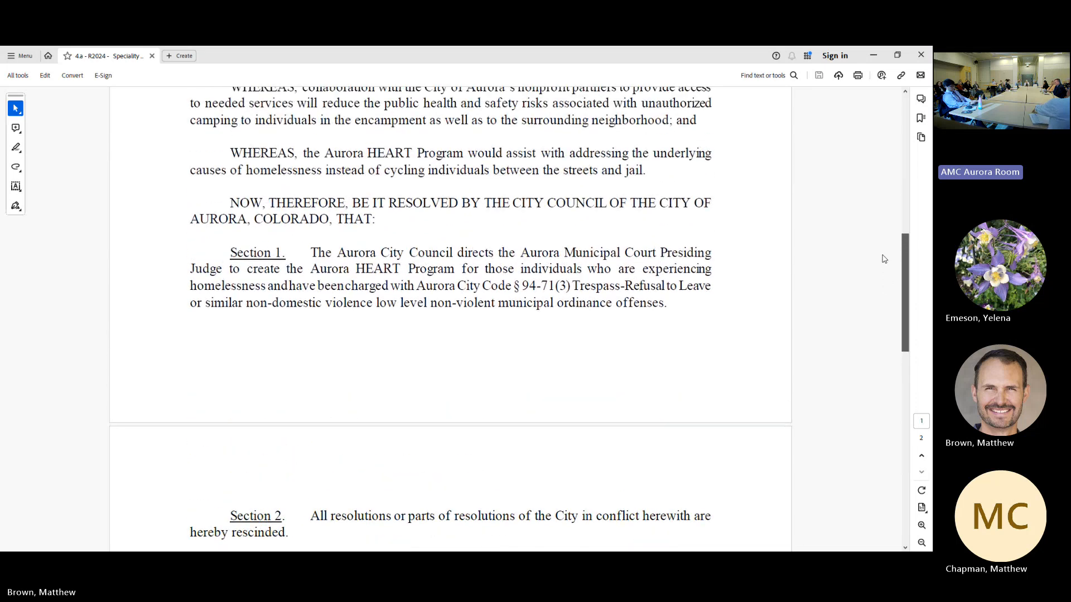
scroll(up, 3)
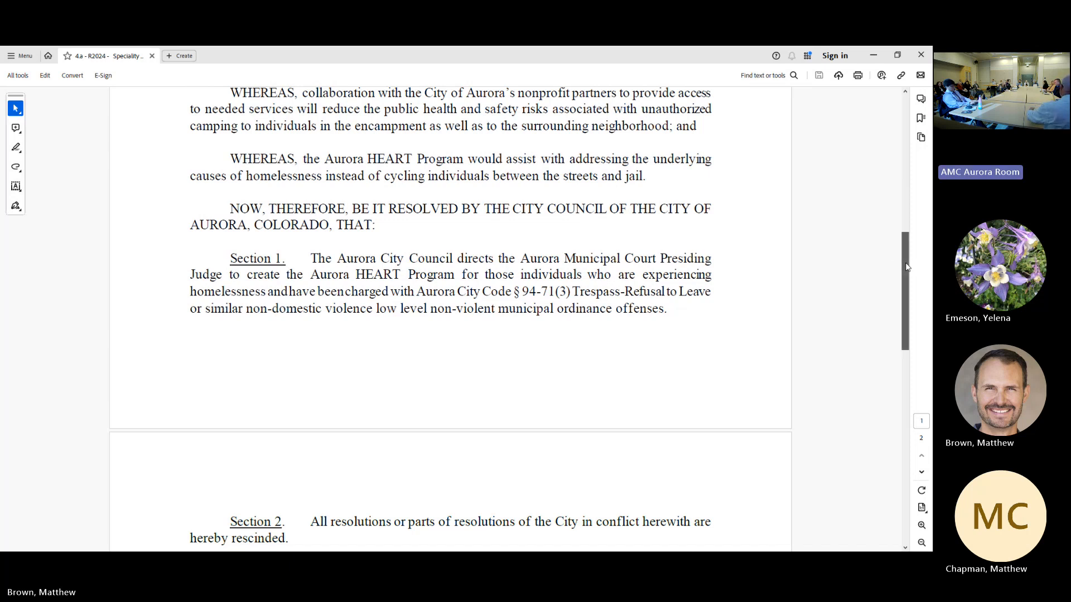
Scroll up to show more of the eligibility and arraignment recitals above Section 1.
scroll(up, 3)
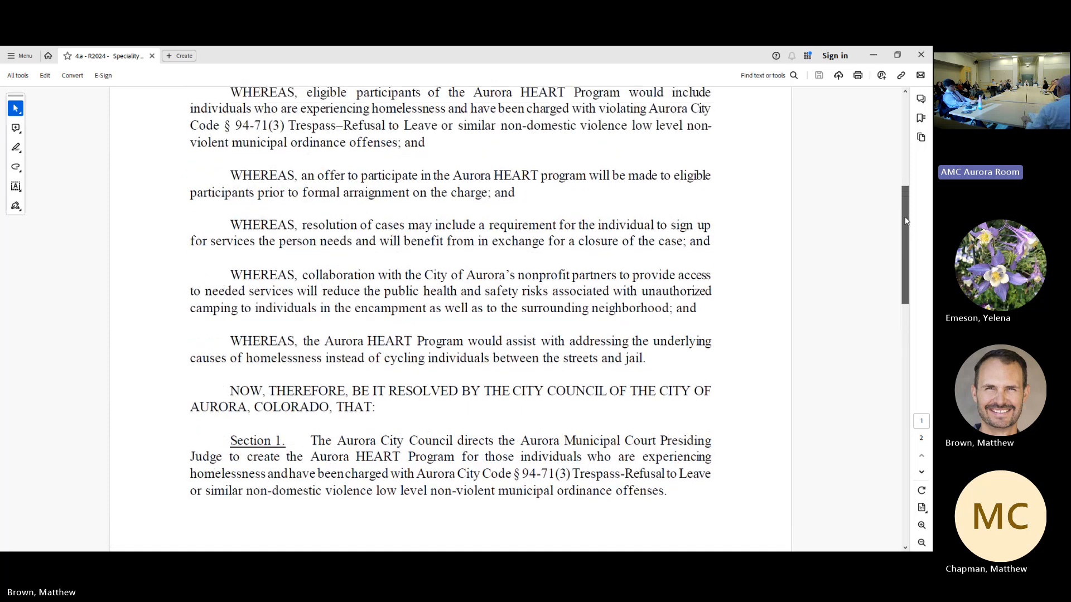
scroll(up, 3)
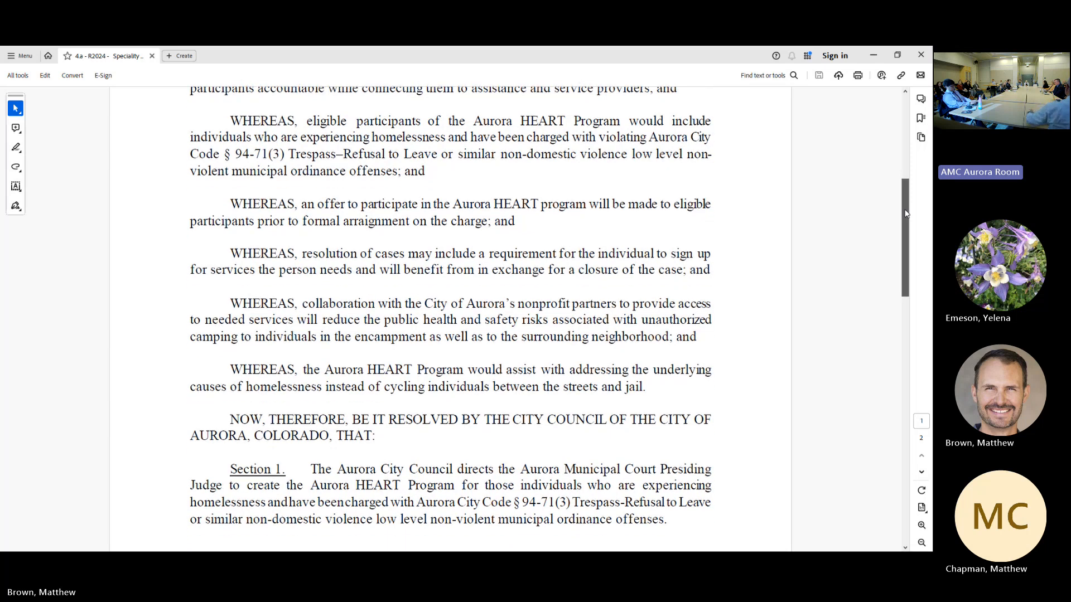
scroll(up, 3)
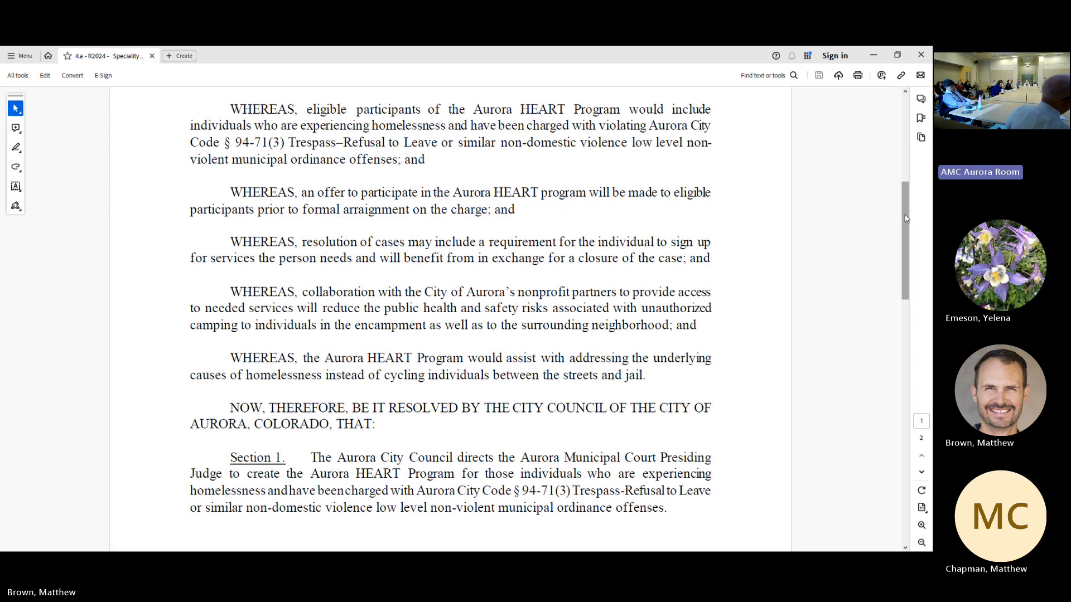
Scroll up to the top of page 1 showing RESOLUTION NO. R2024- and its title.
scroll(up, 3)
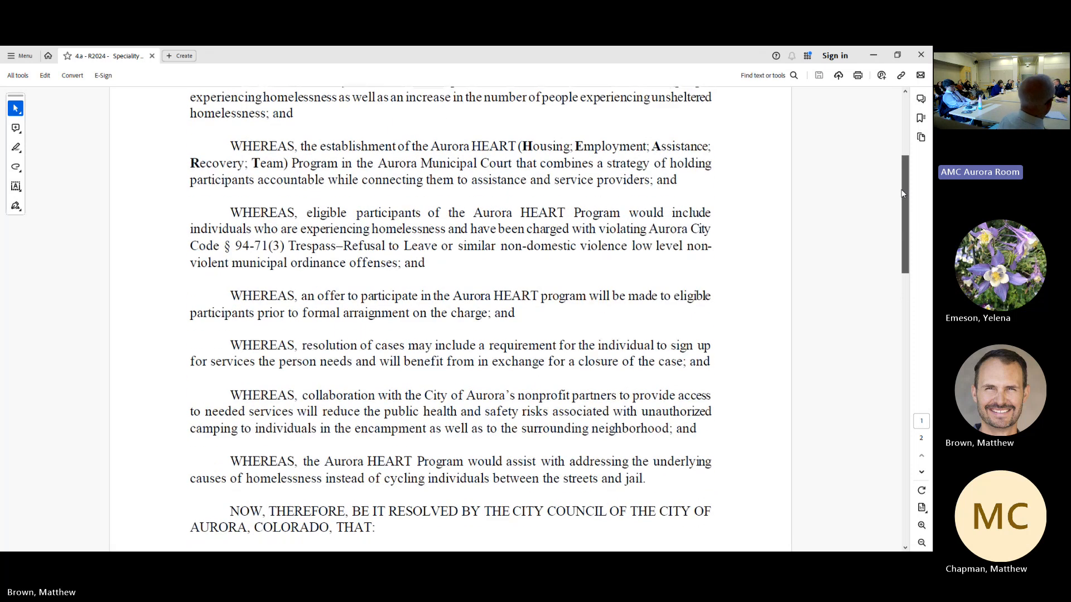
scroll(up, 3)
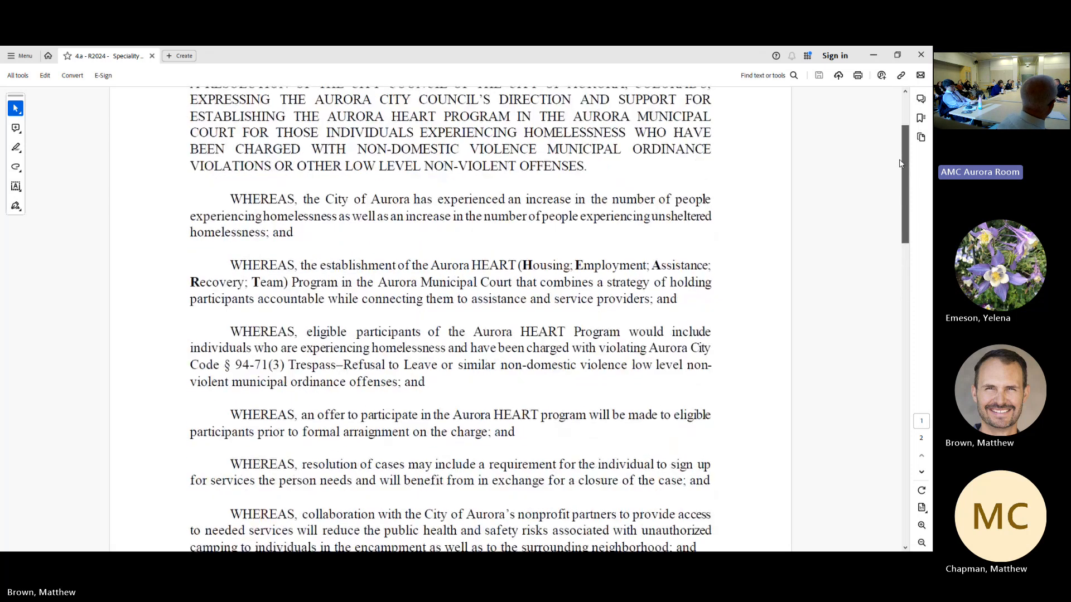
scroll(up, 3)
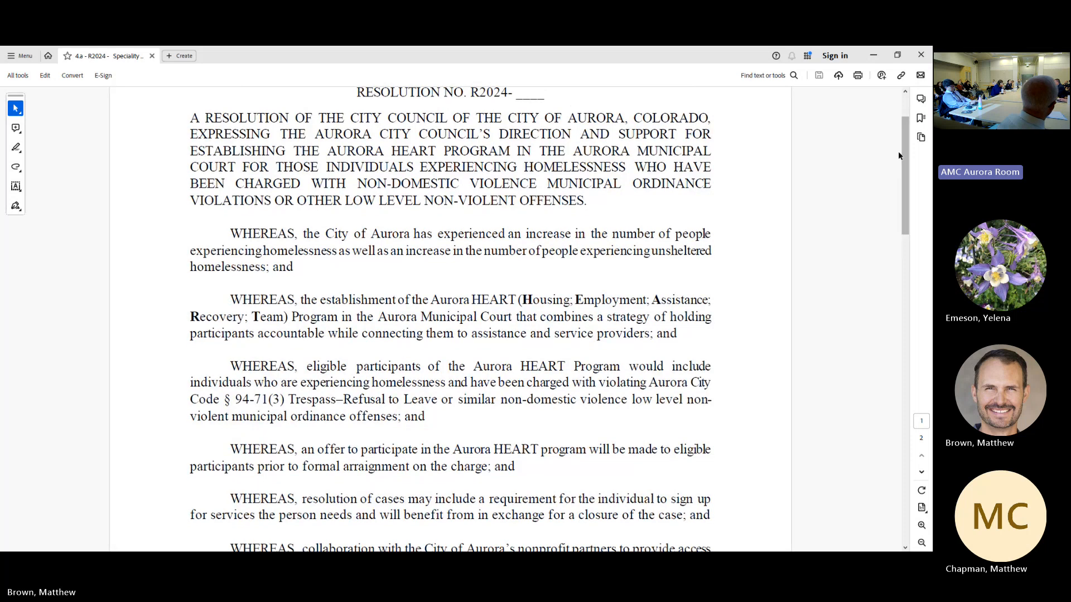
mouse_move(876, 172)
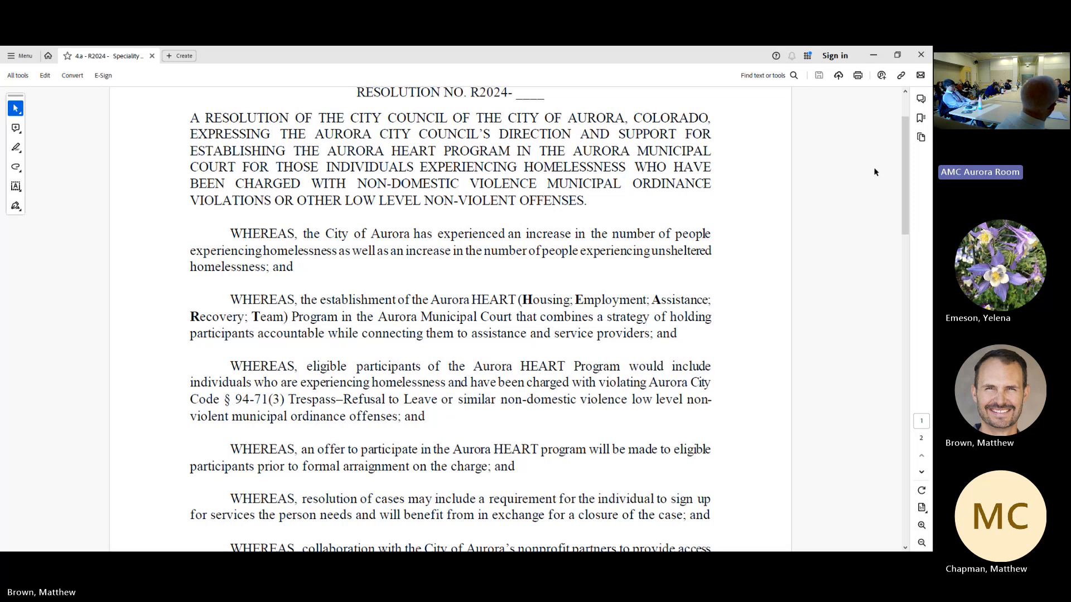
mouse_move(887, 171)
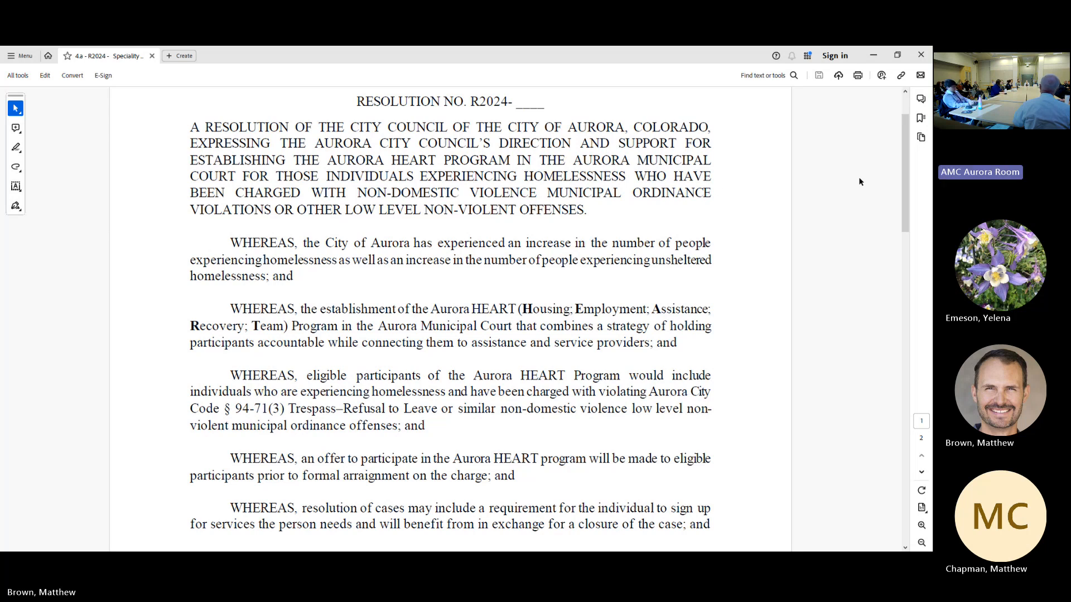
mouse_move(749, 141)
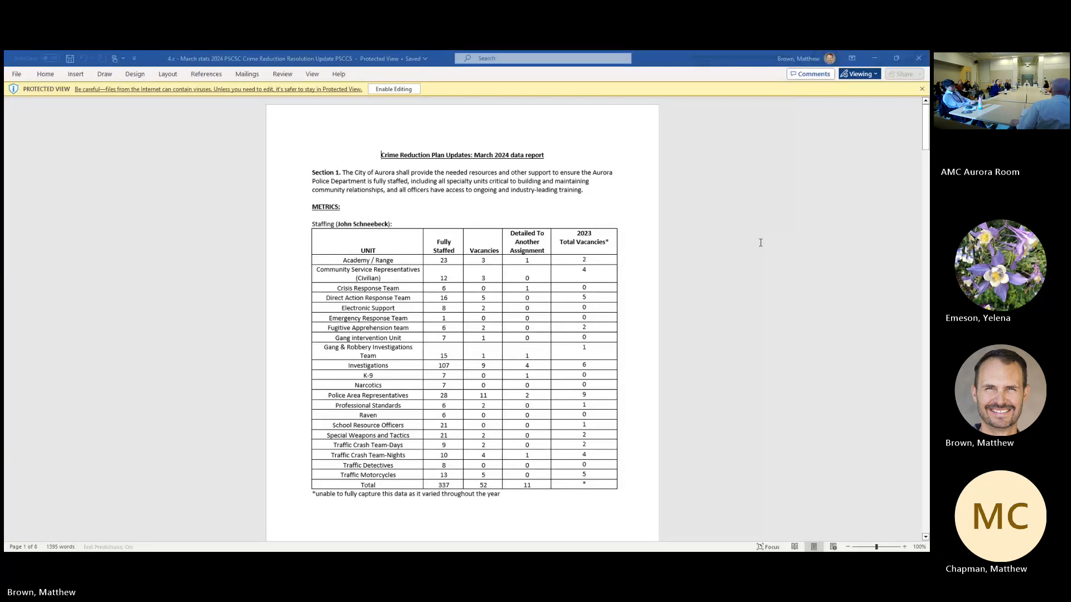
Check the March 2024 report's editing mode and acknowledge the view-only permissions notice.
click(858, 73)
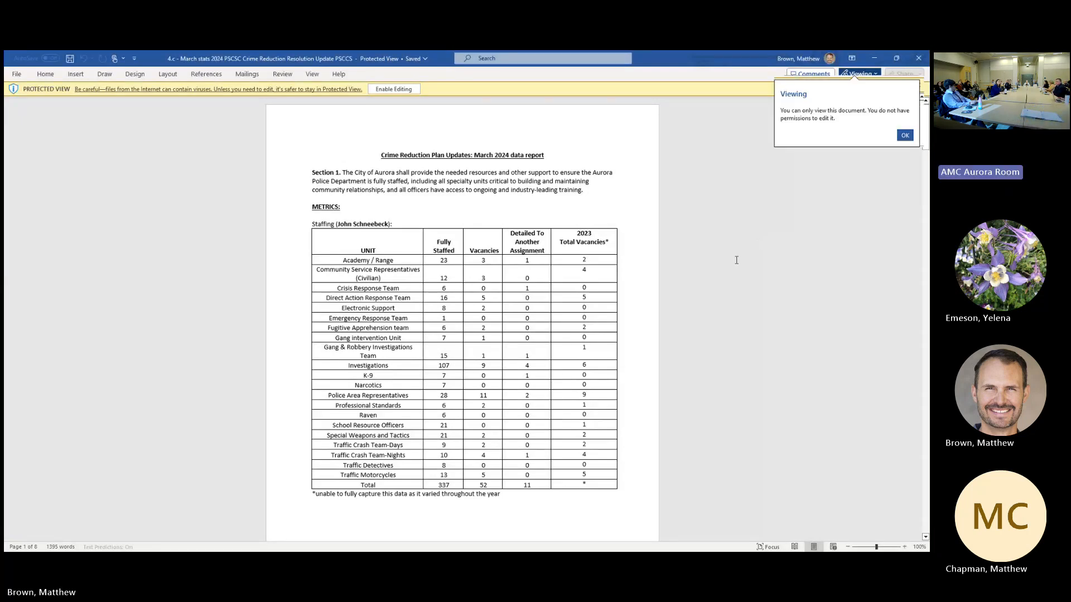
click(904, 134)
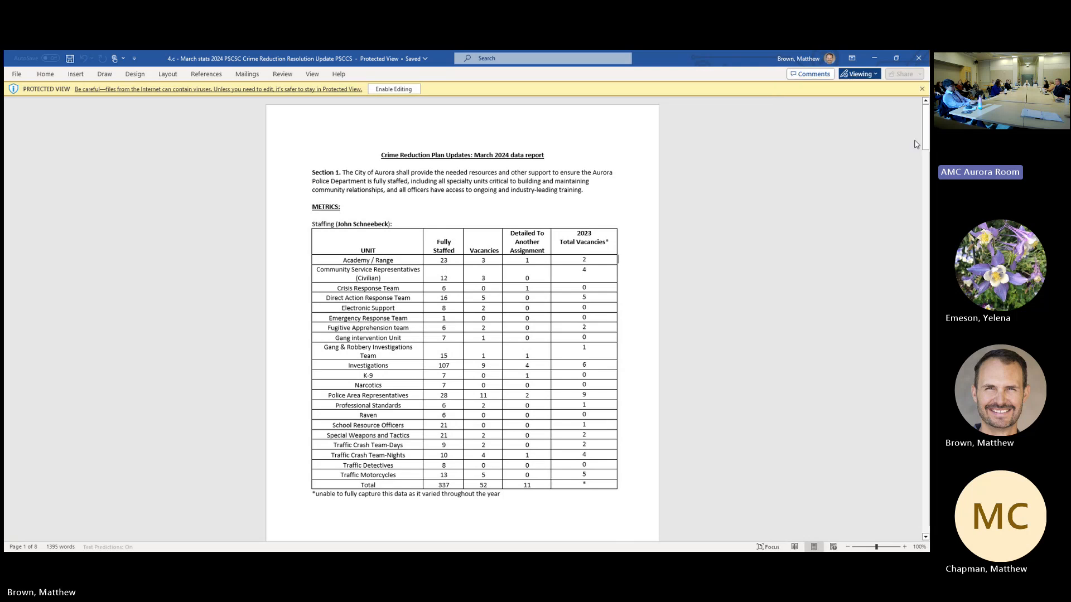
mouse_move(296, 108)
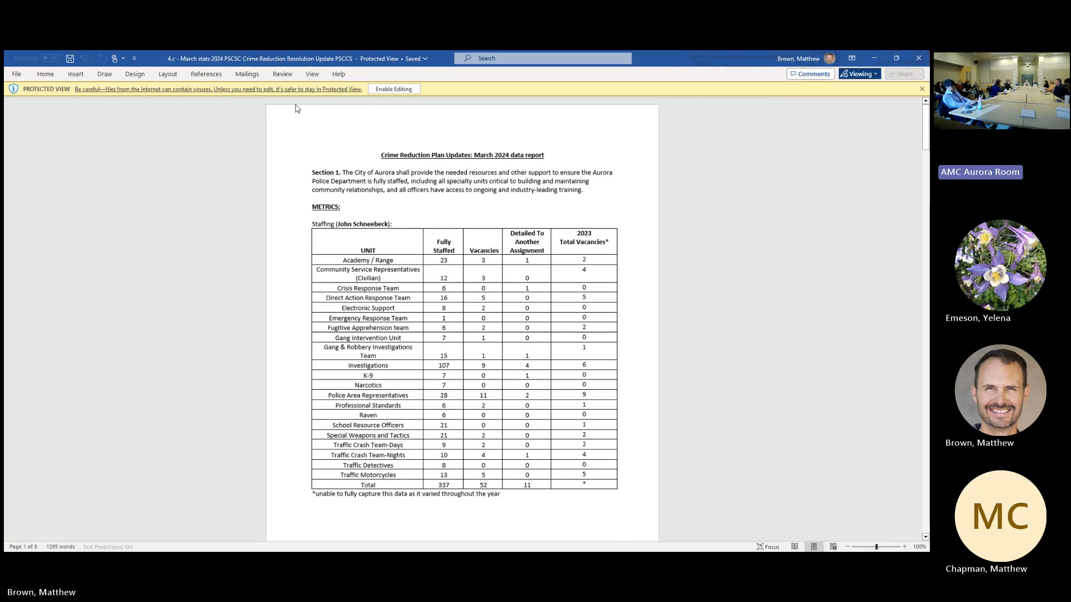
click(313, 73)
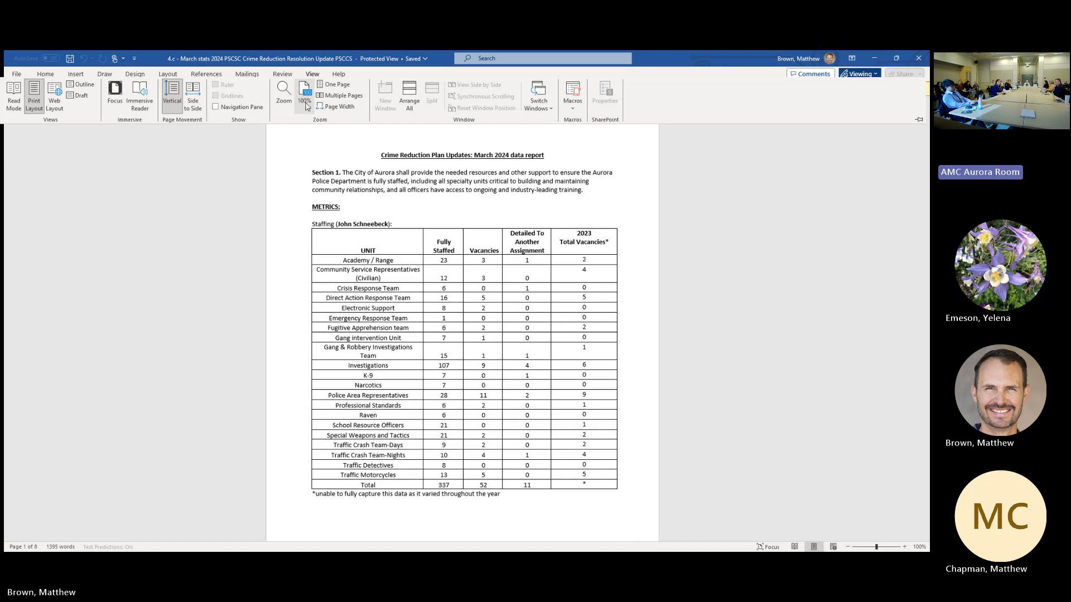
Set the report's zoom to 125% using the Zoom dialog's Percent spinner.
click(283, 95)
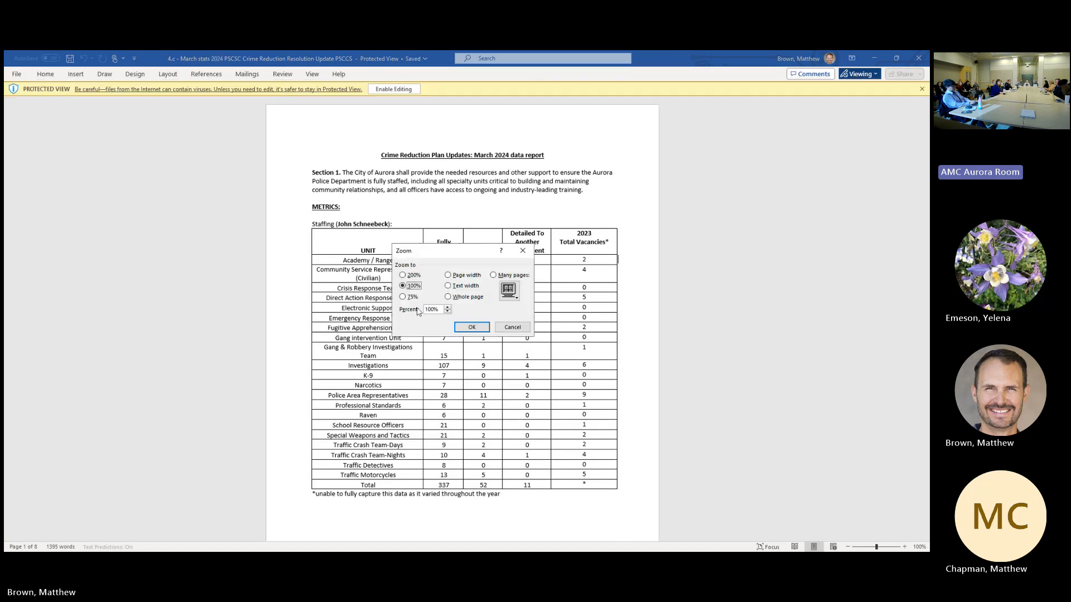
click(447, 307)
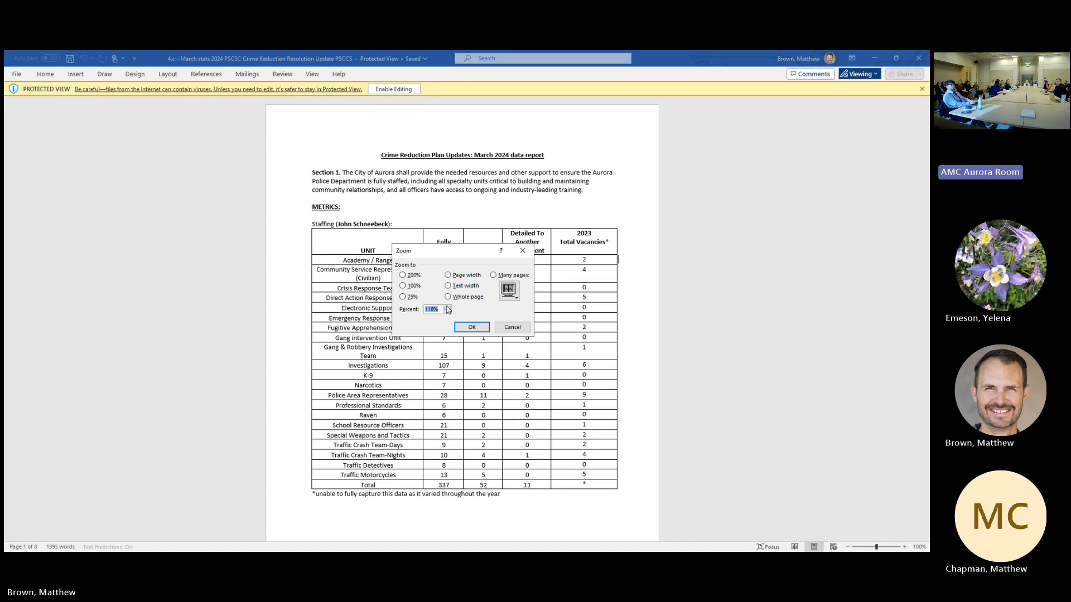
click(447, 306)
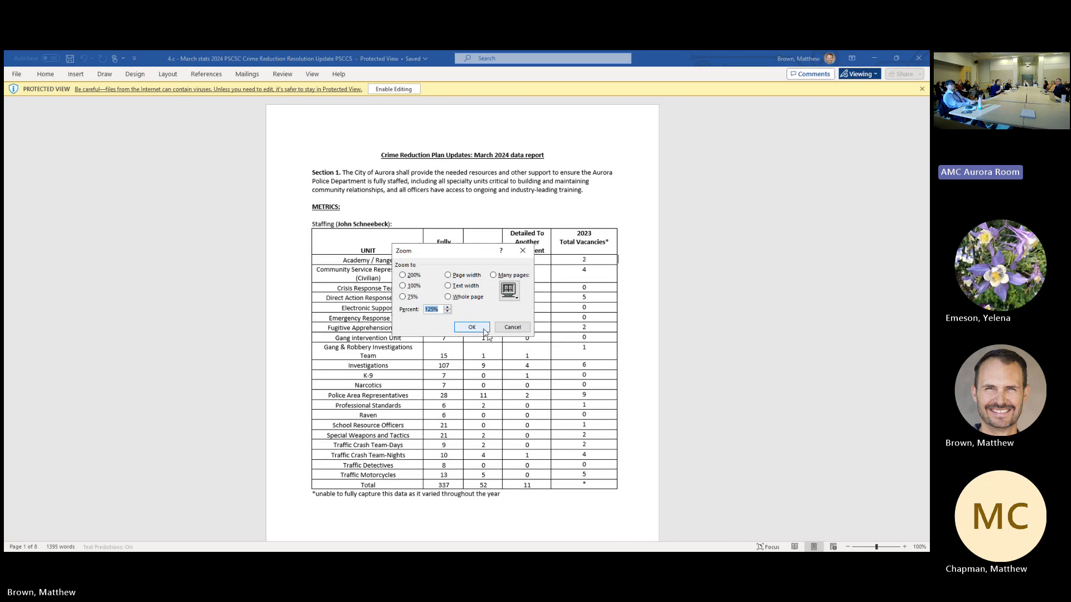
click(471, 327)
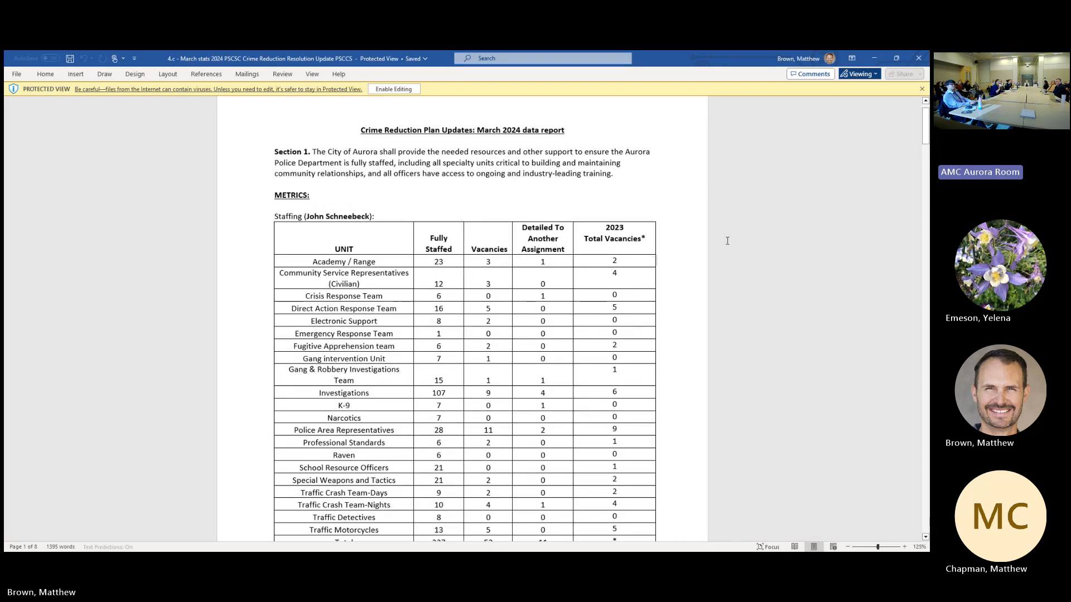
mouse_move(681, 252)
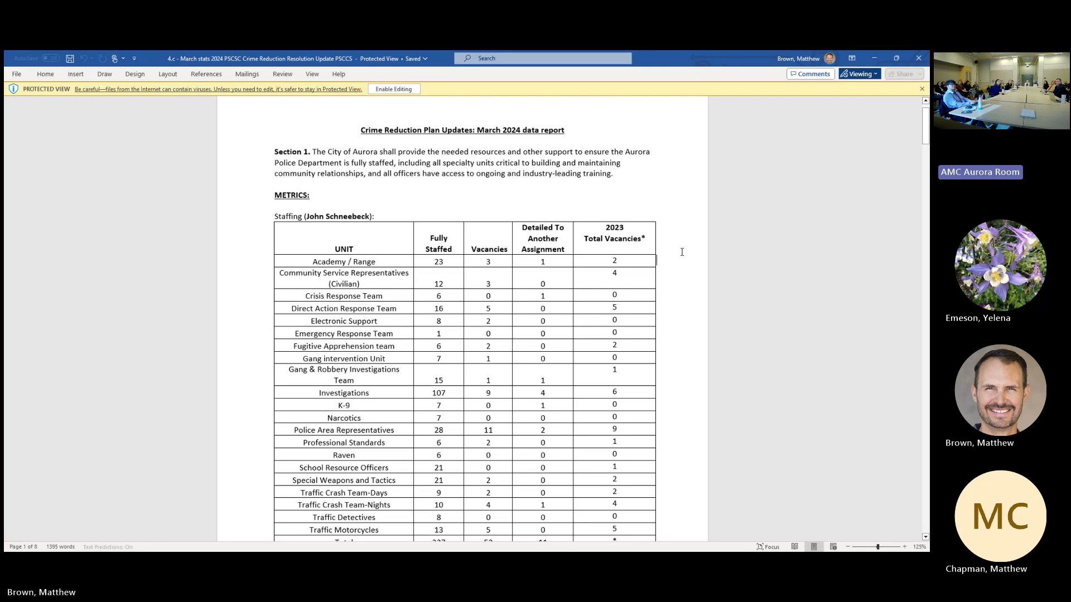
mouse_move(881, 150)
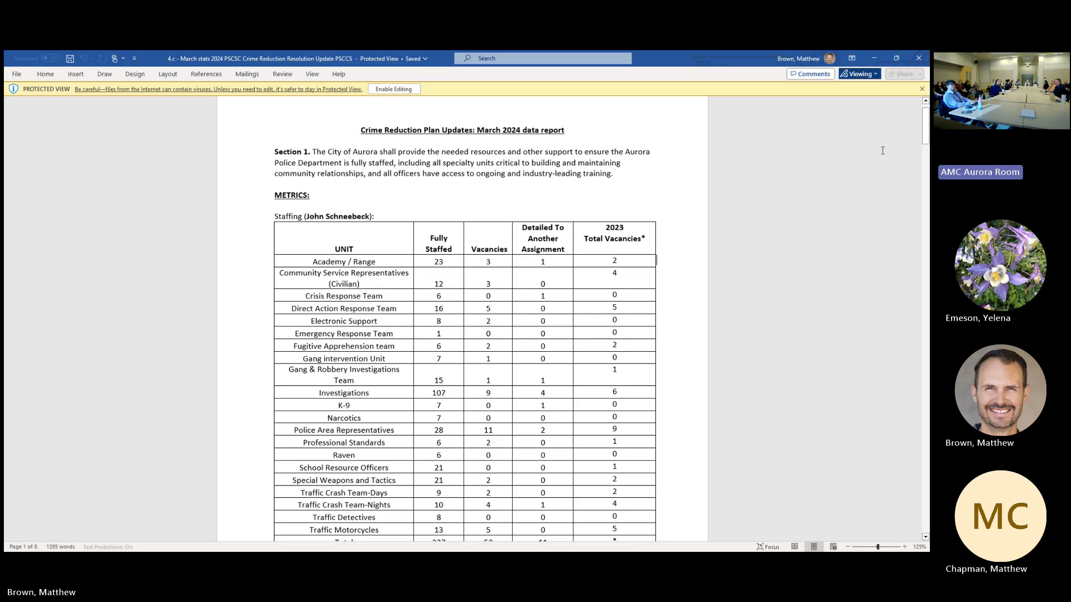
mouse_move(921, 89)
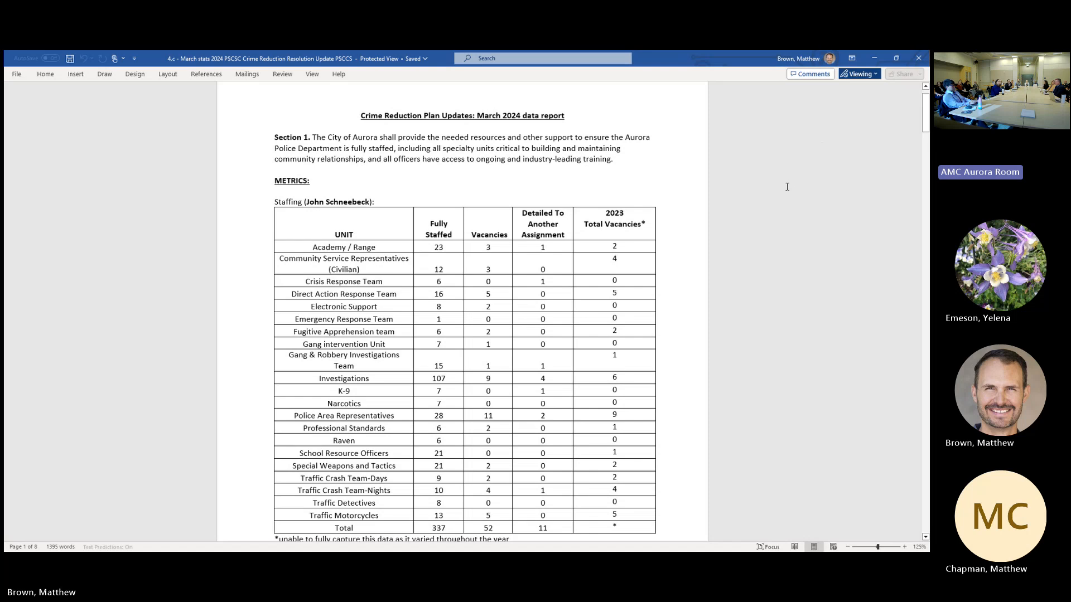
mouse_move(738, 225)
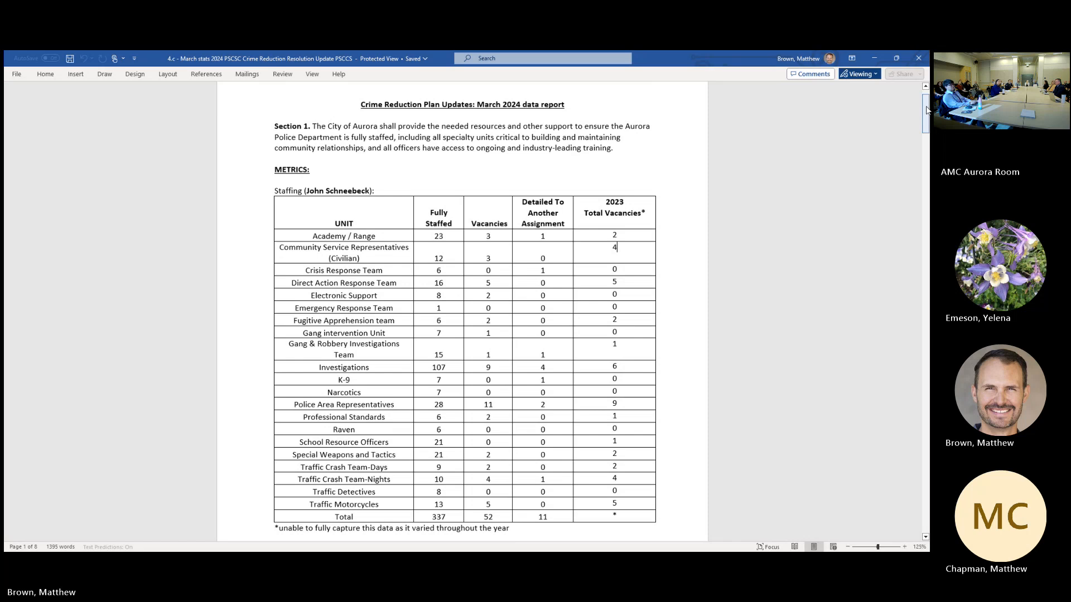
Scroll past the staffing table to the Academy – Recruit Classes section on page 2.
scroll(down, 3)
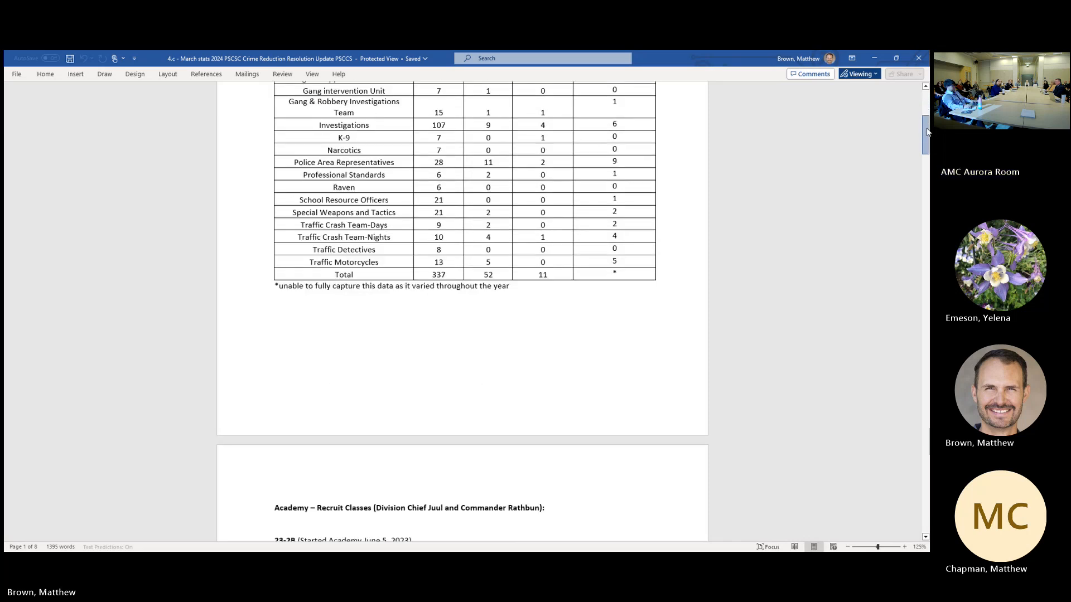
scroll(down, 3)
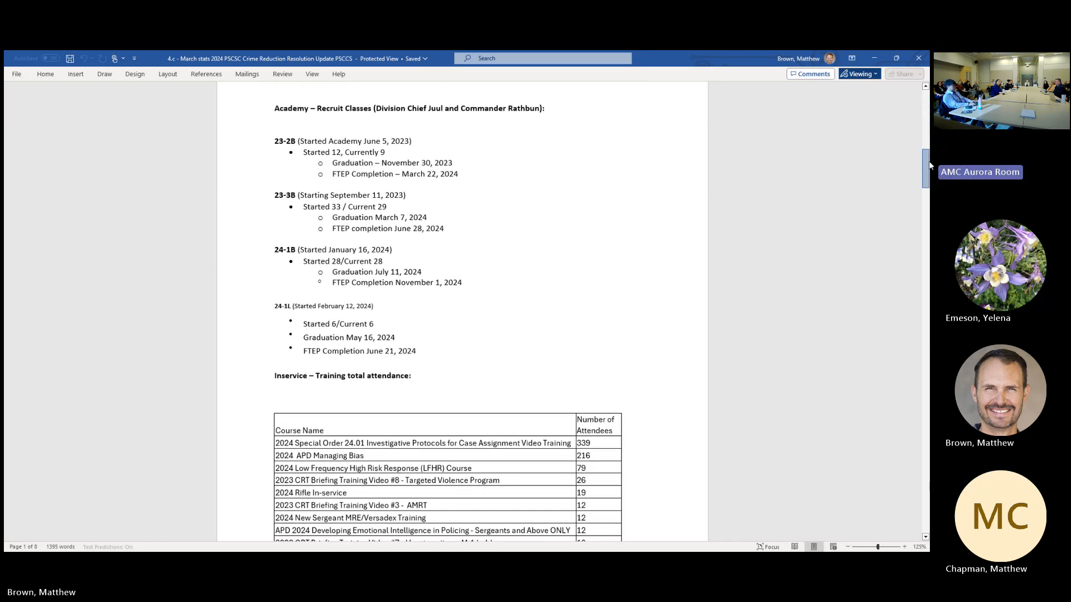
scroll(down, 3)
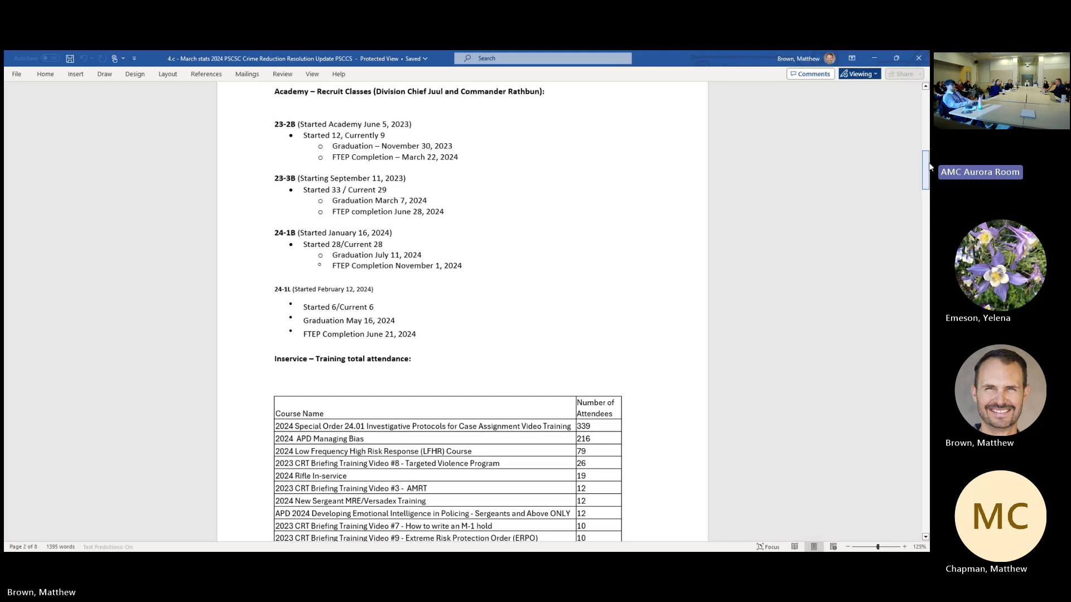
mouse_move(910, 178)
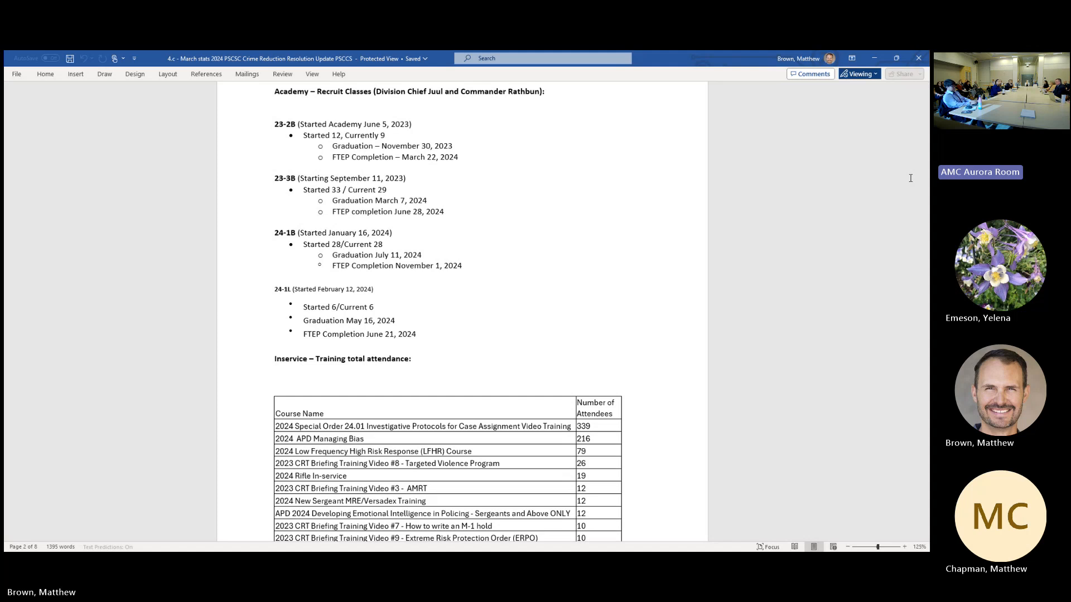
mouse_move(858, 310)
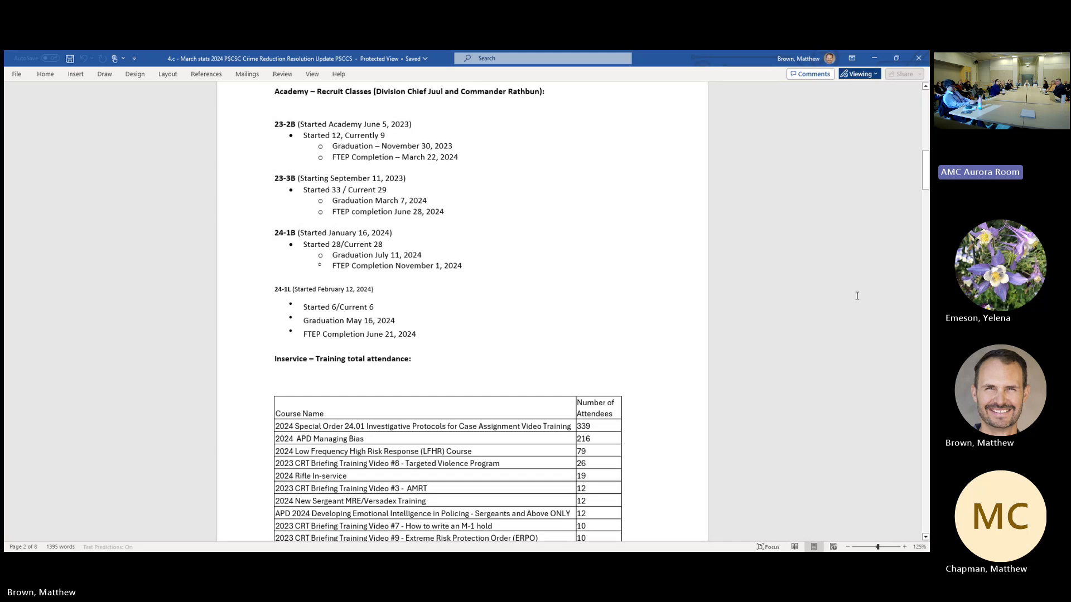
Scroll to show the full Course Name / Number of Attendees table and its continuation.
scroll(down, 3)
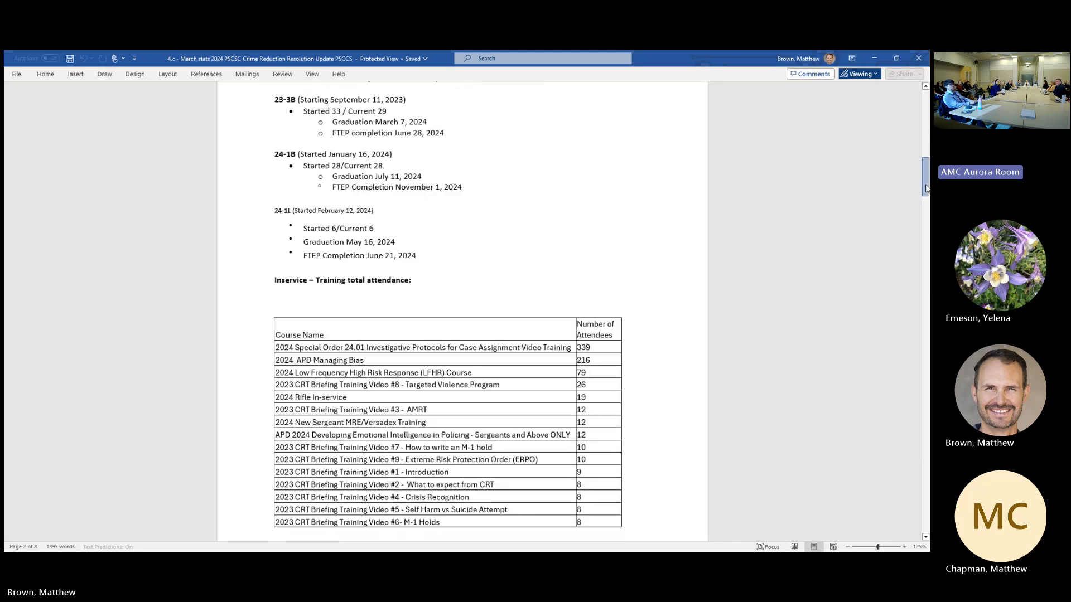
scroll(down, 3)
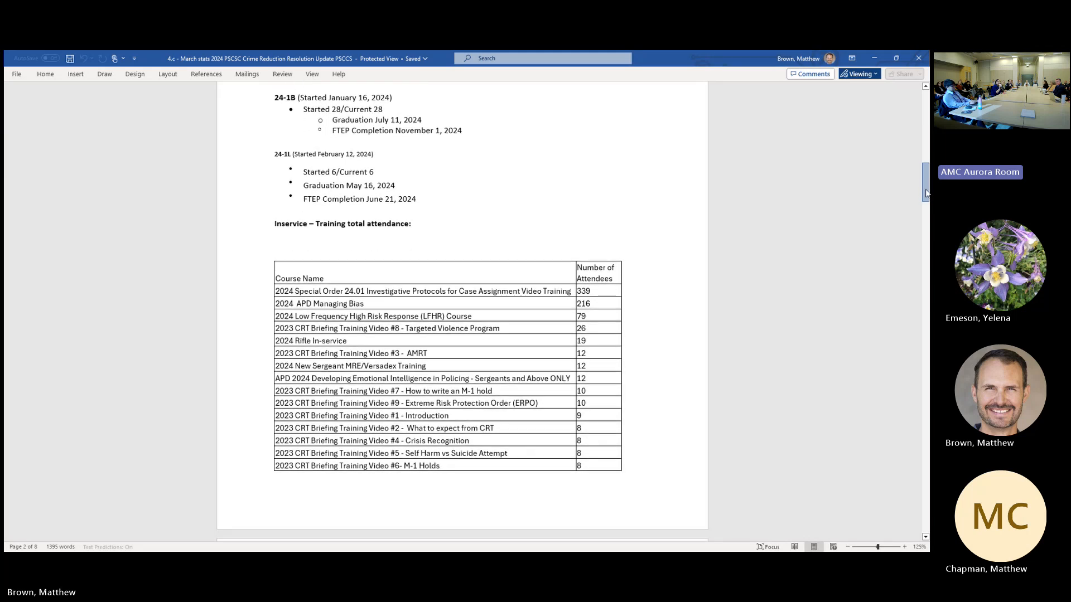
scroll(down, 3)
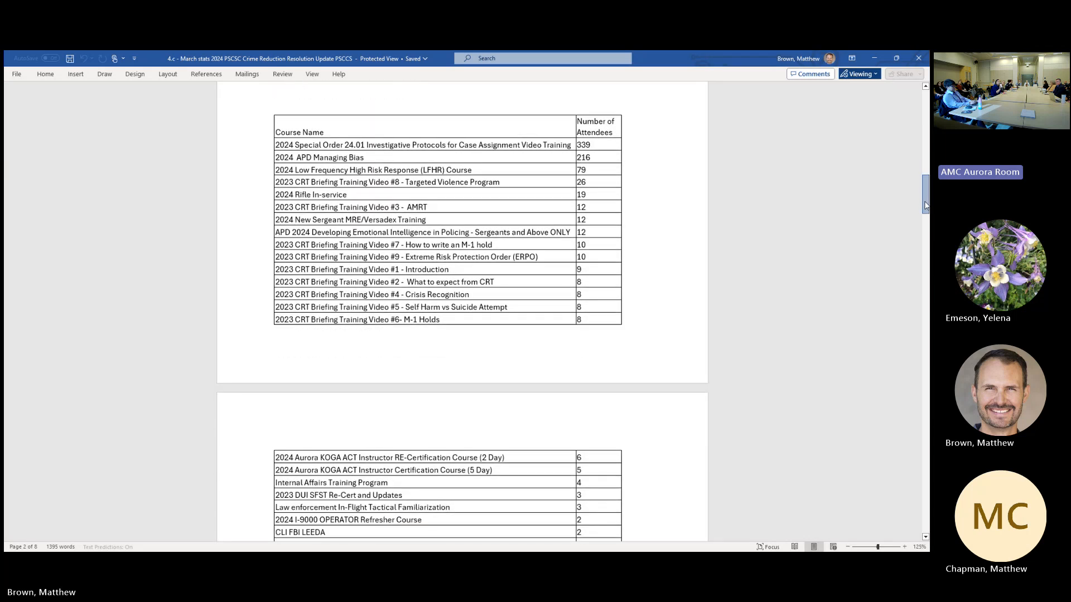
scroll(up, 3)
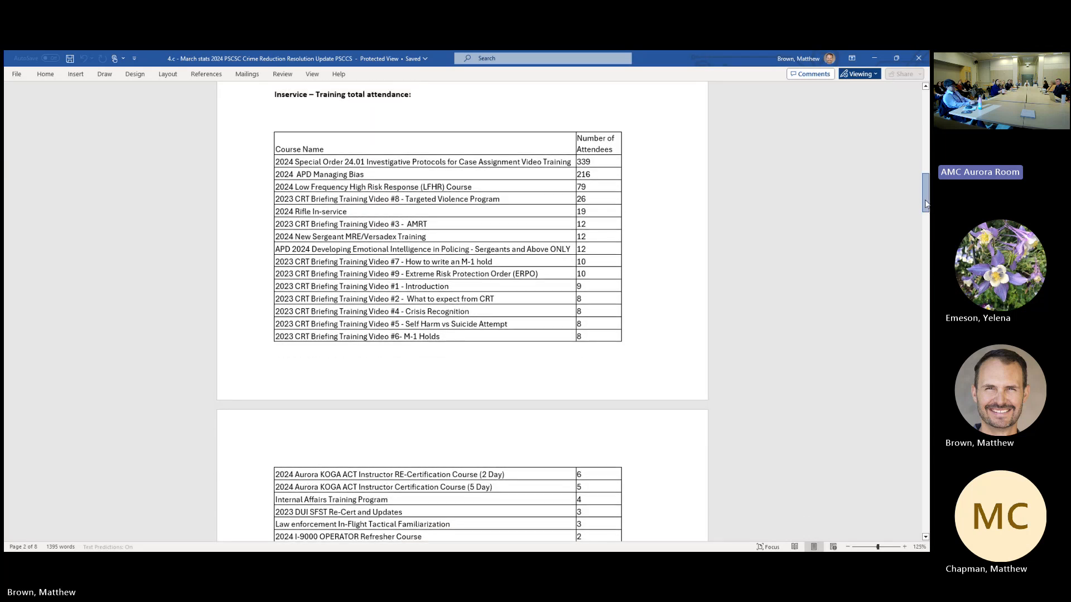
scroll(down, 3)
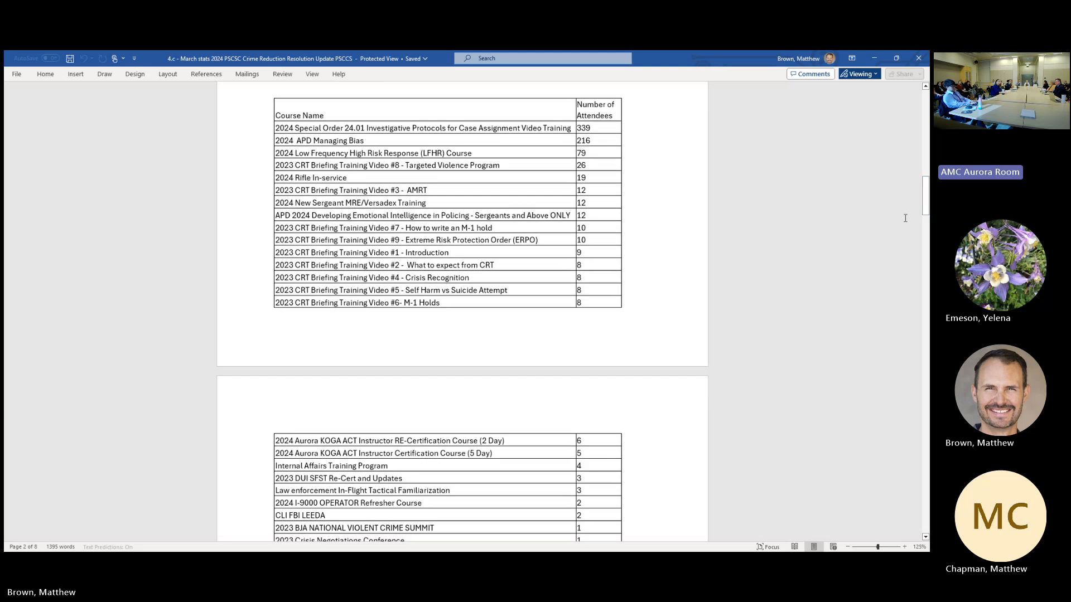
mouse_move(901, 219)
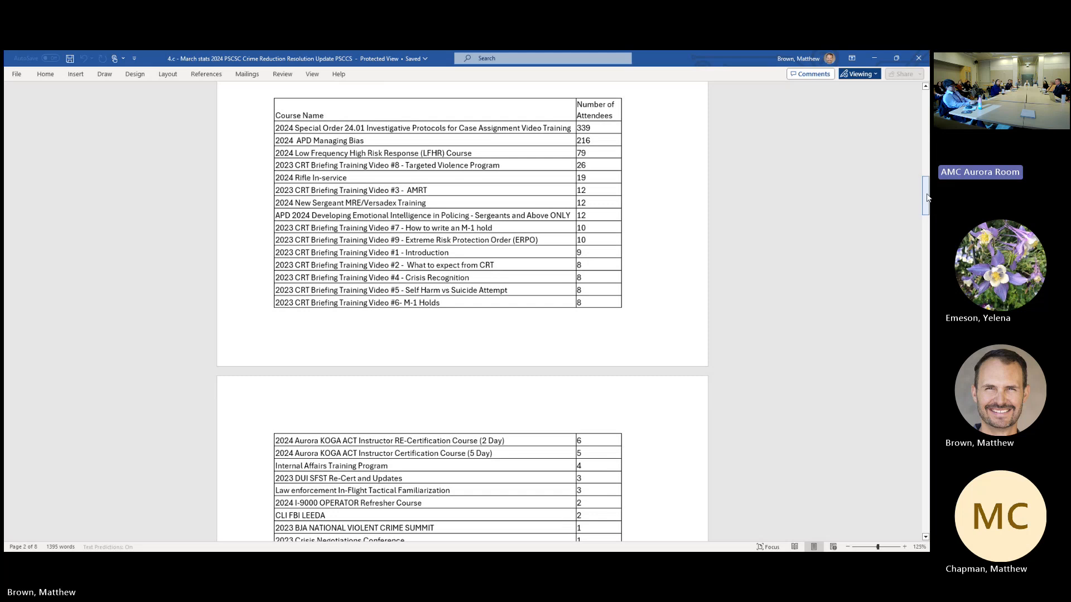
Scroll past the training courses to Section 2 Metrics and Additional Updates on page 4.
scroll(down, 3)
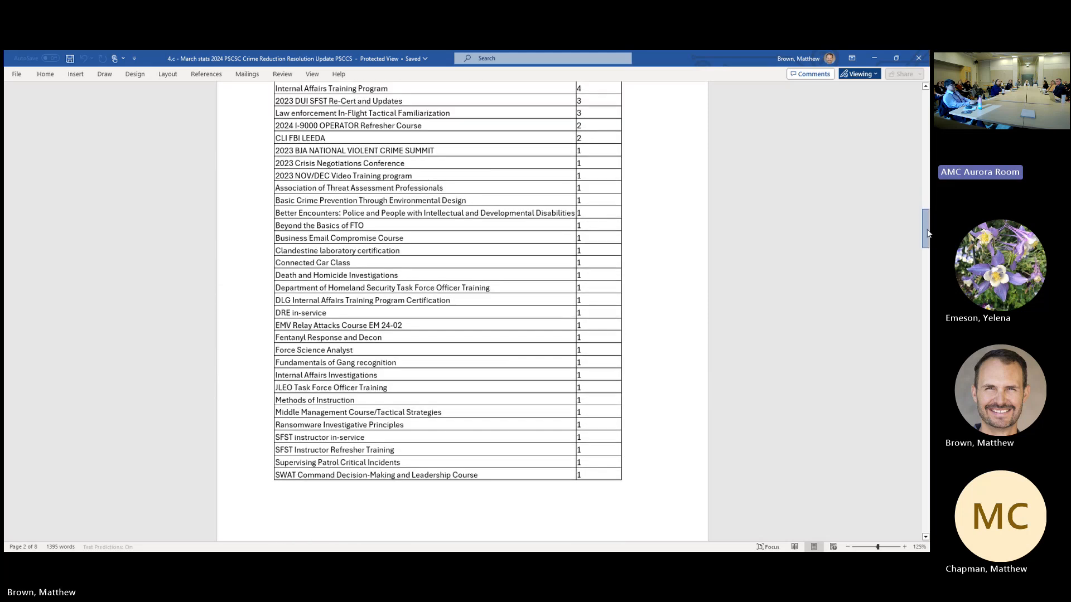
scroll(down, 3)
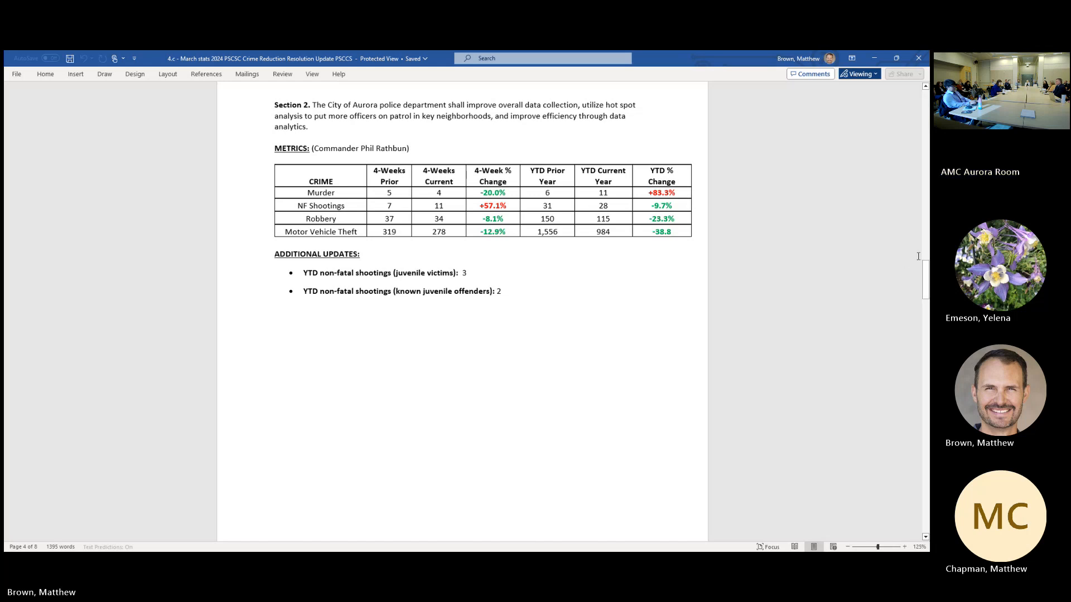
scroll(down, 3)
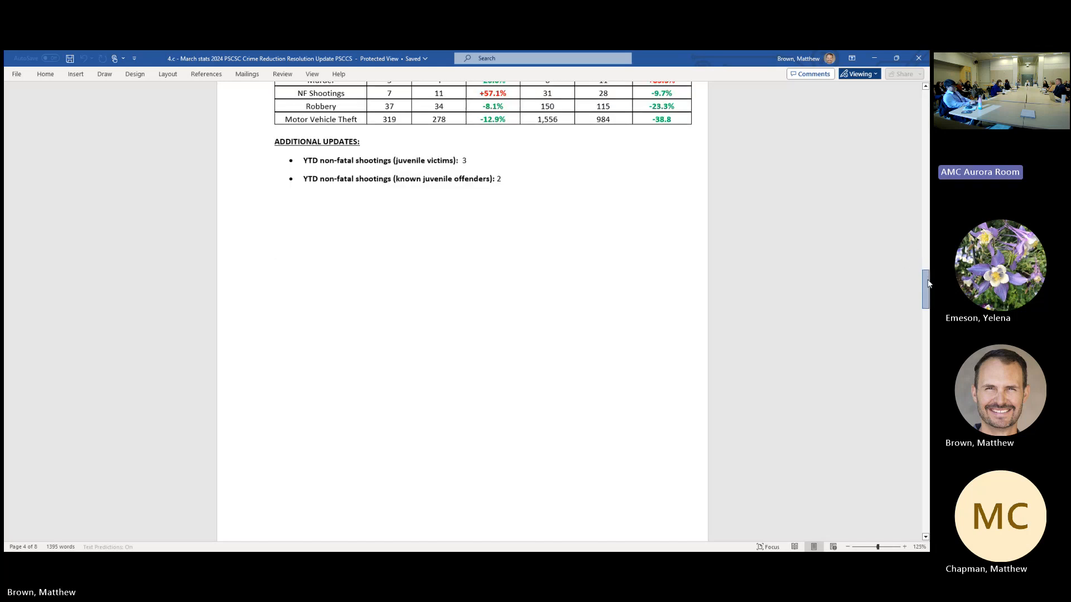
scroll(up, 3)
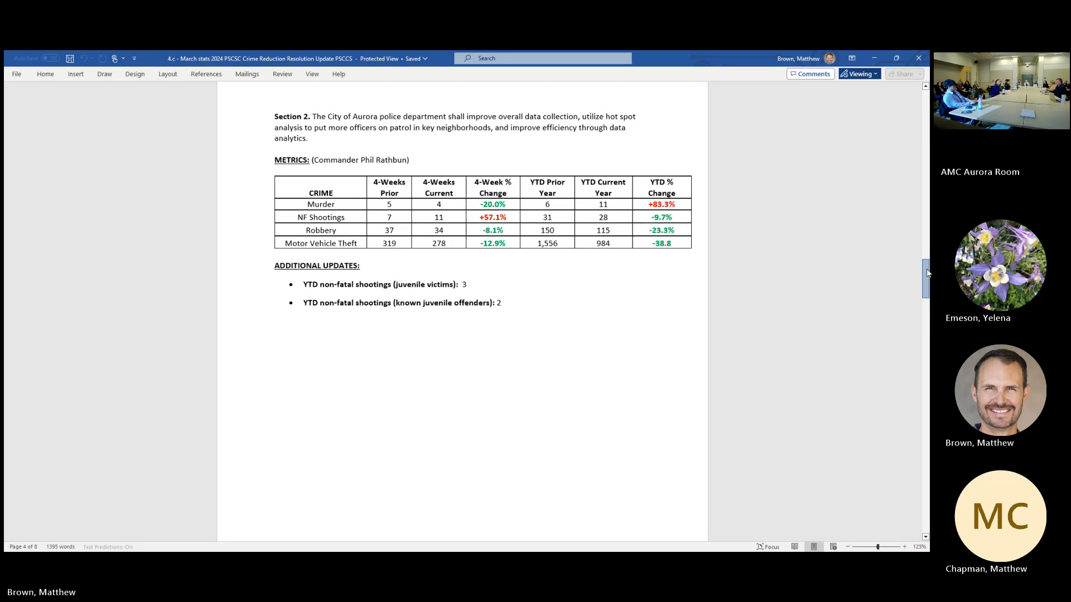
scroll(down, 3)
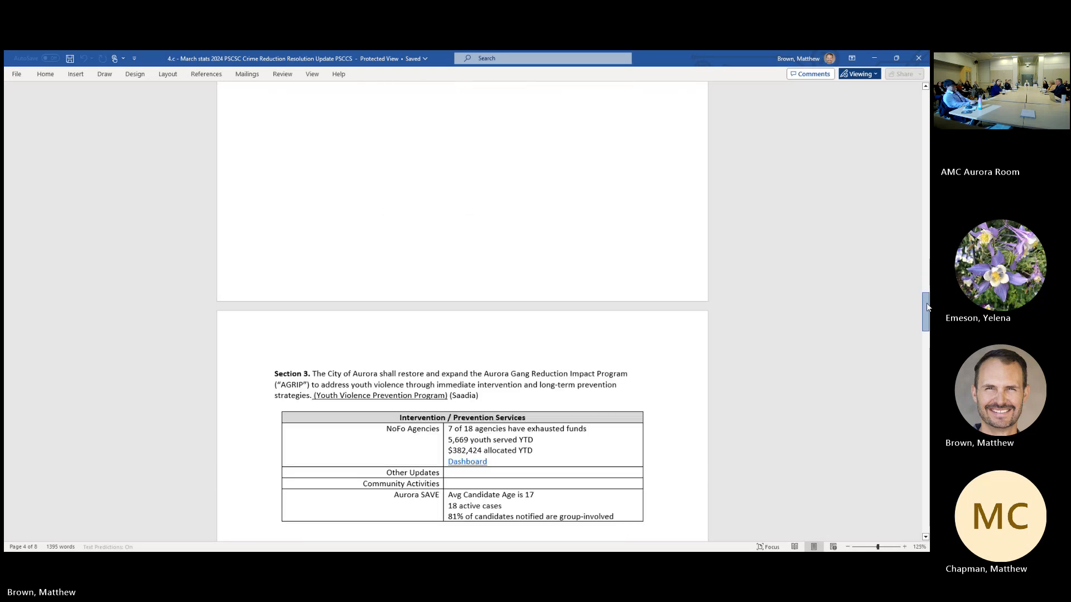
scroll(down, 3)
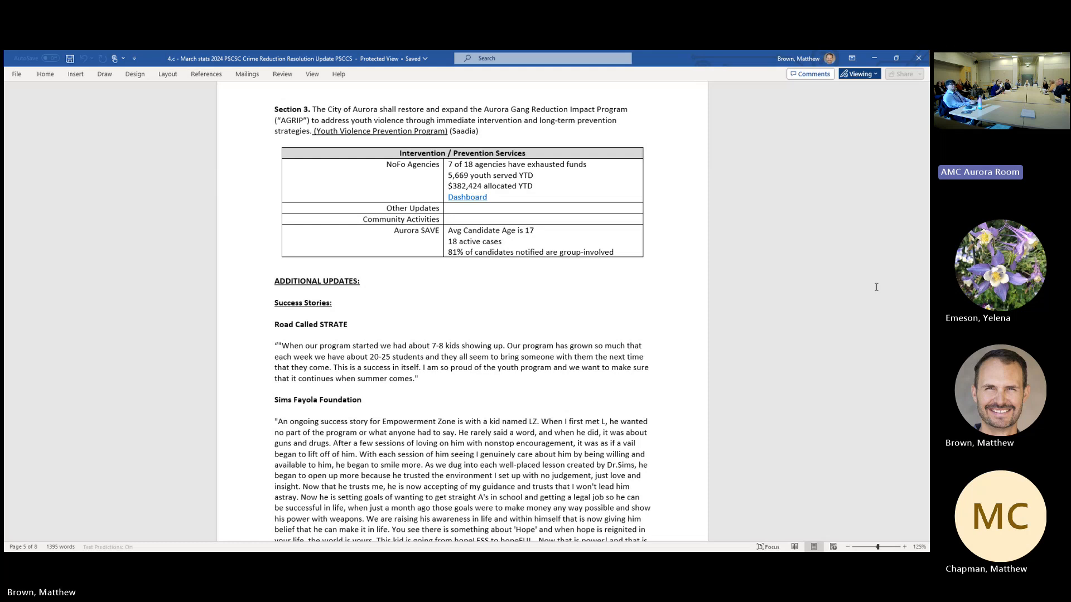
mouse_move(913, 320)
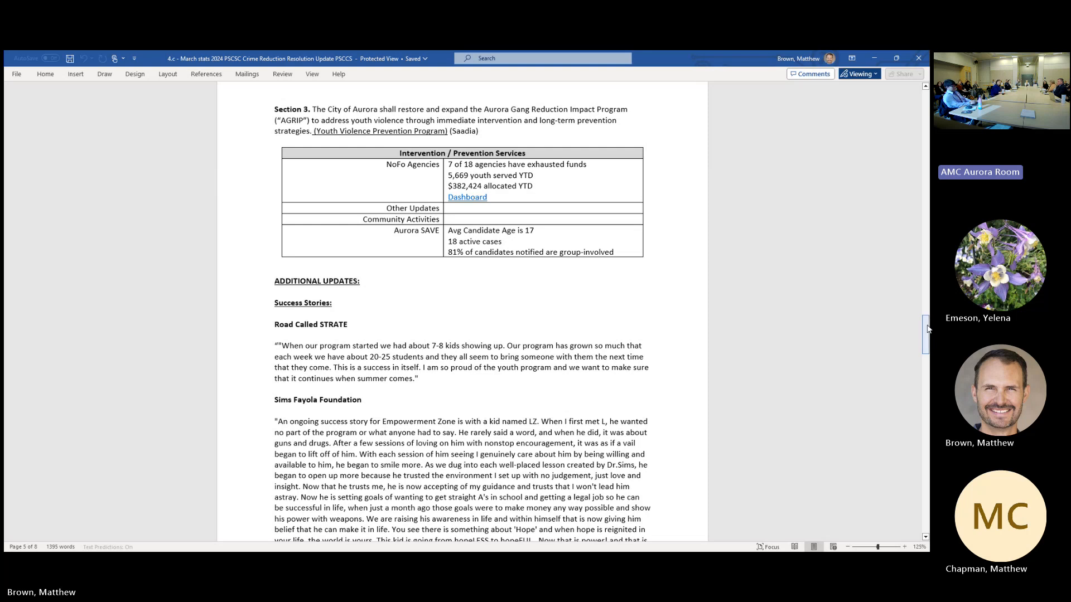
mouse_move(882, 294)
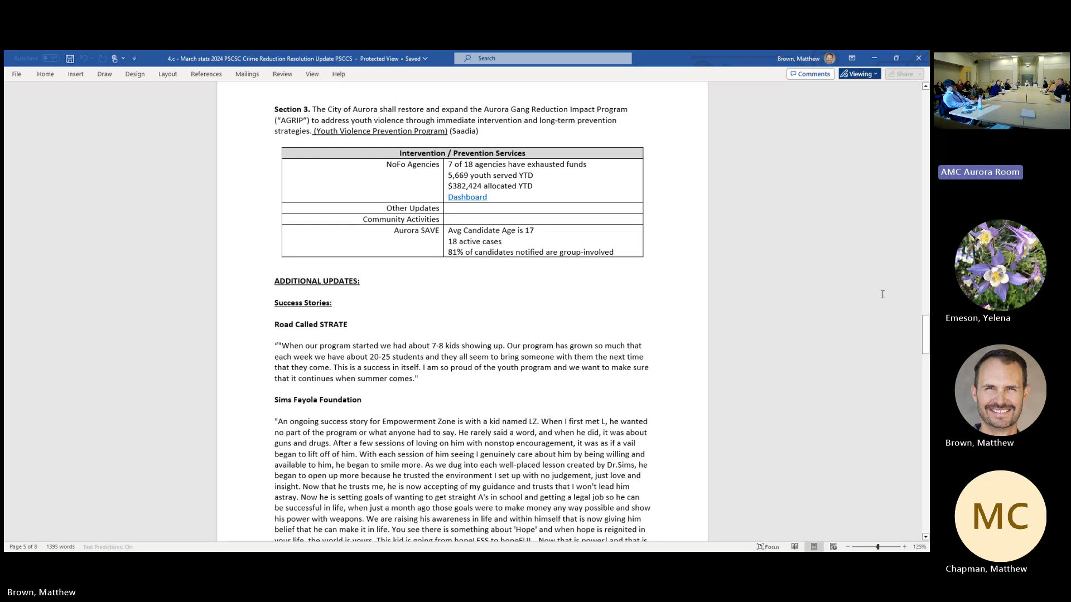
scroll(down, 3)
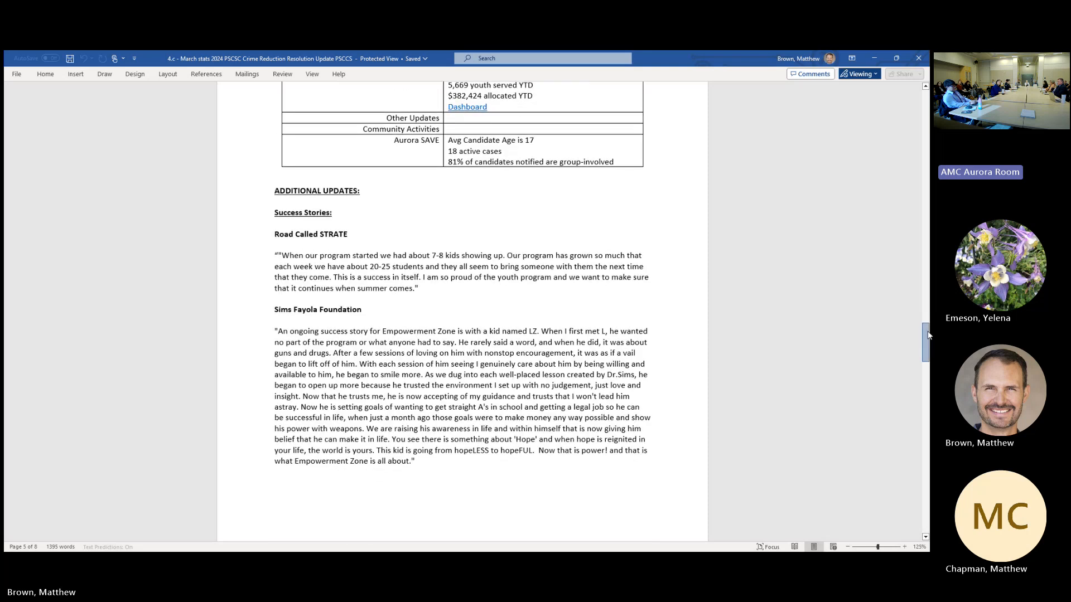
scroll(down, 3)
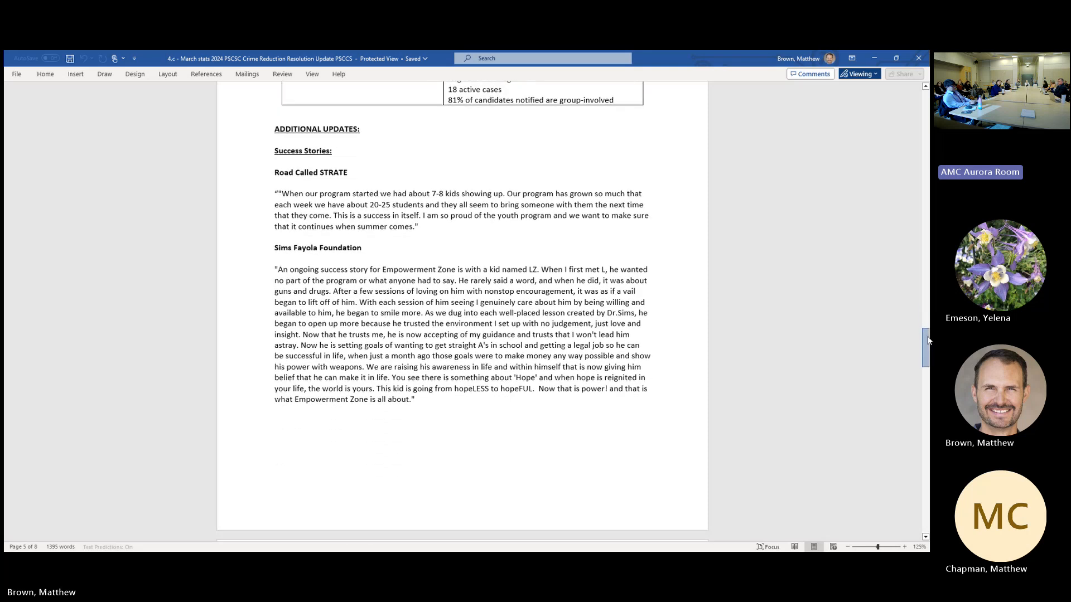
scroll(down, 3)
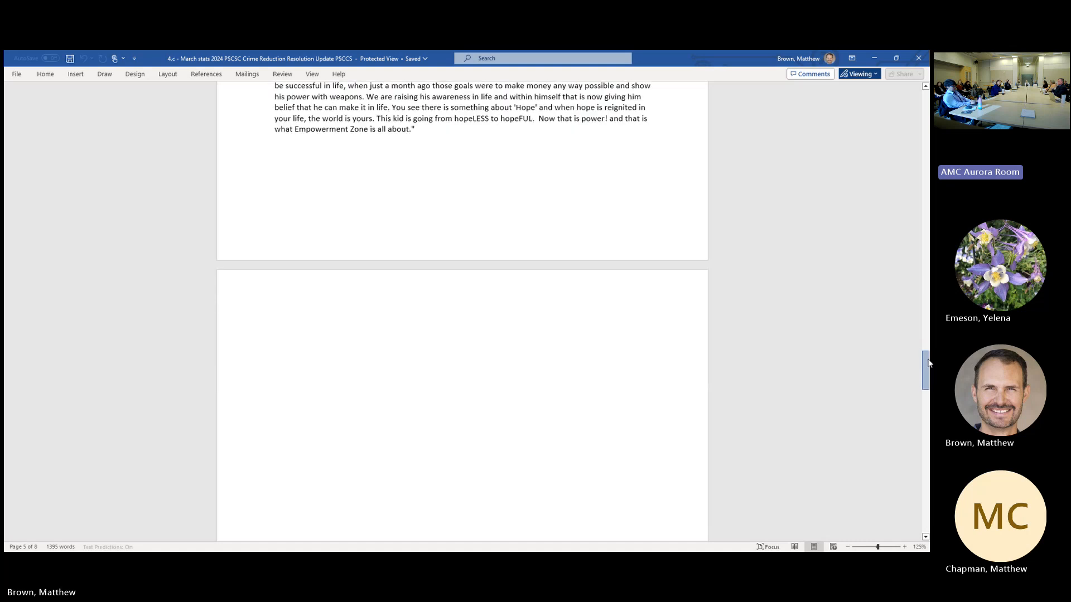
scroll(up, 3)
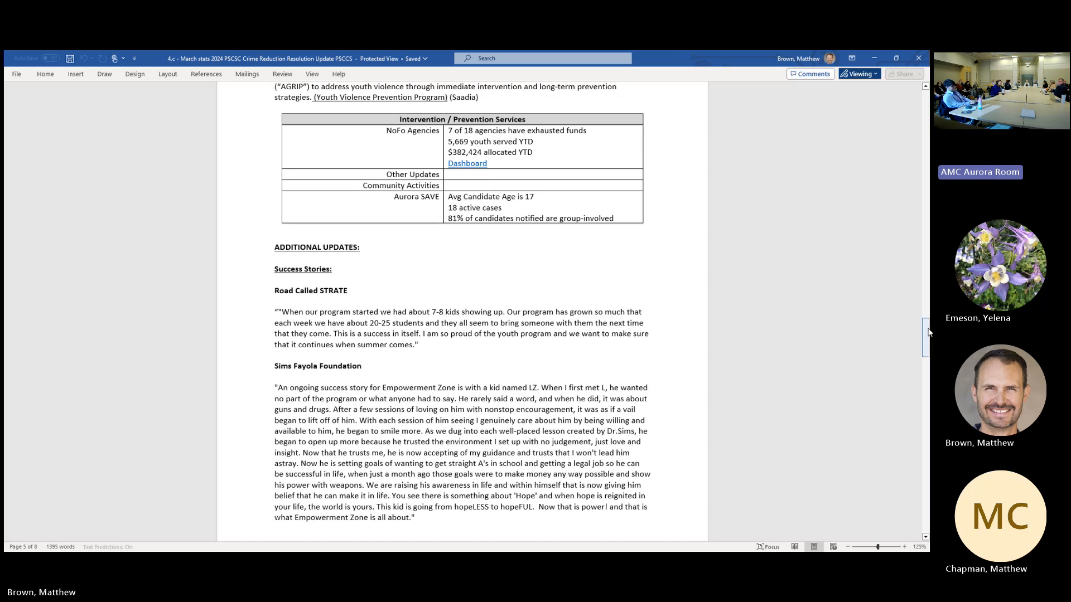
scroll(down, 3)
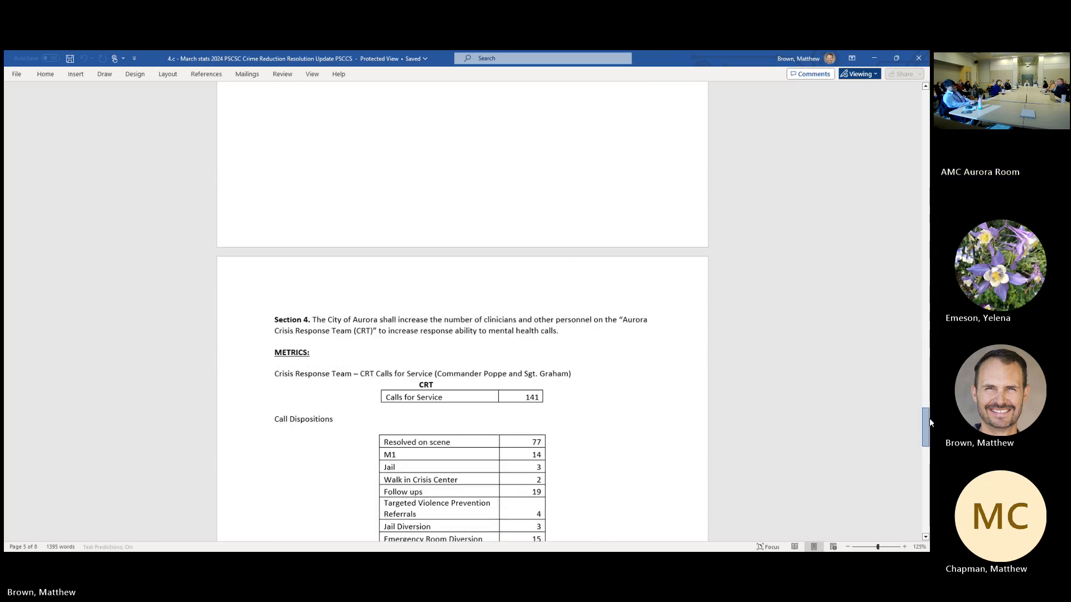
scroll(down, 3)
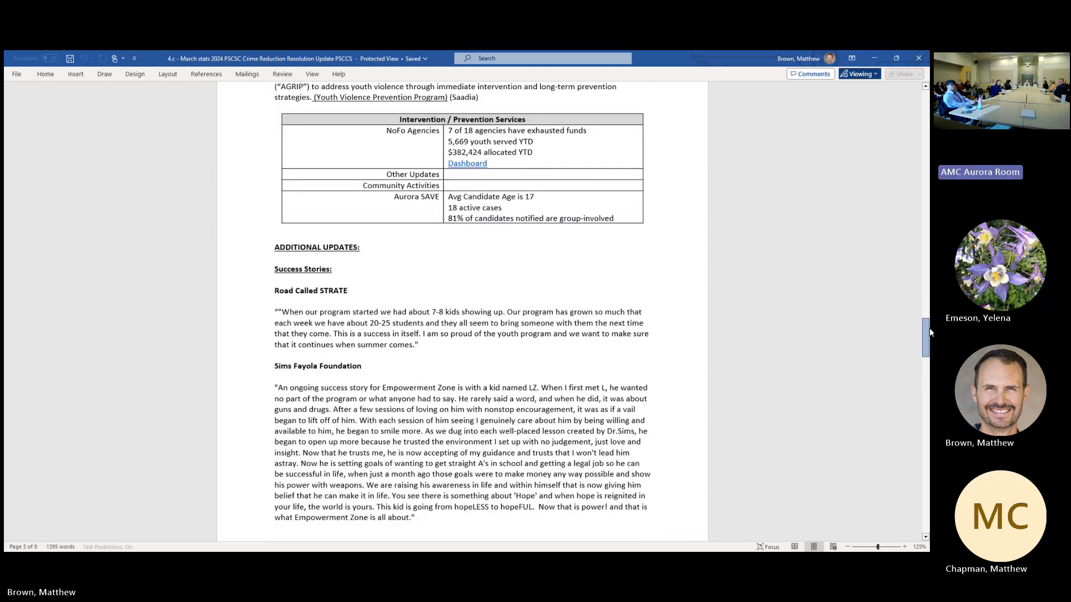
scroll(up, 3)
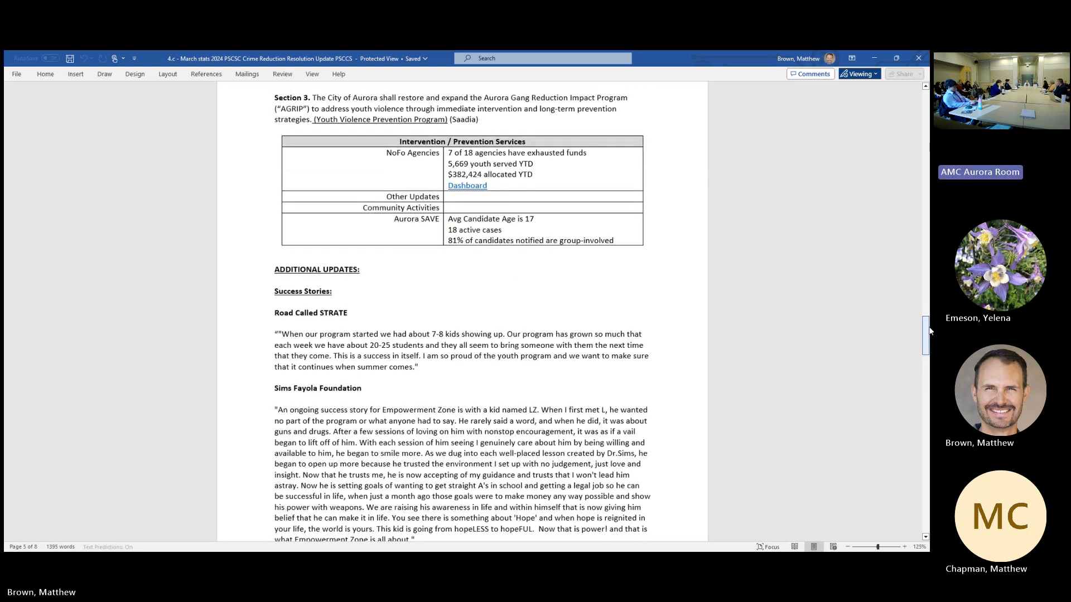
scroll(down, 3)
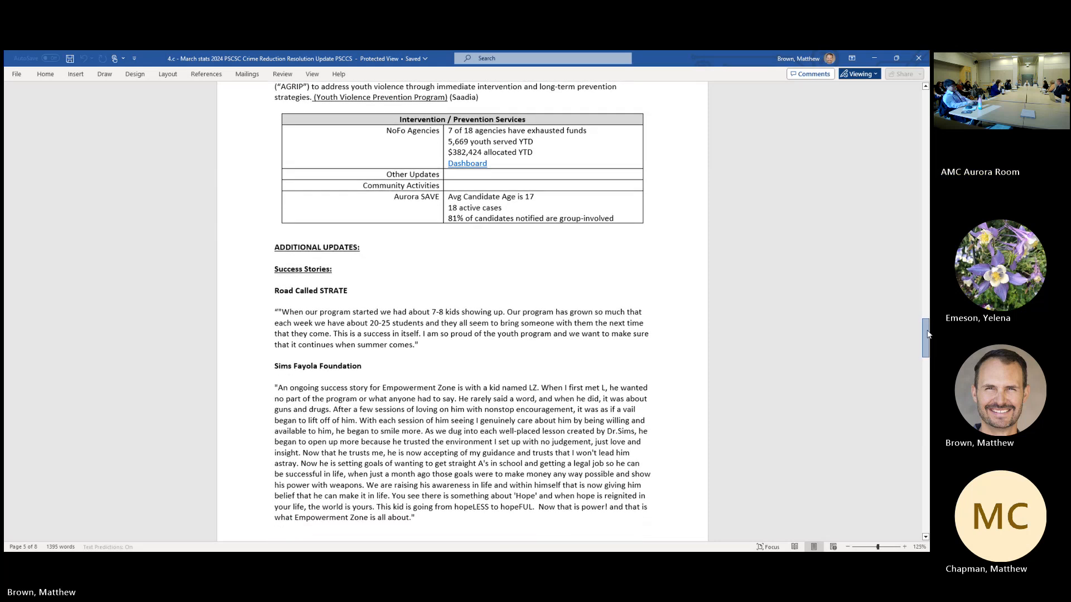
scroll(down, 3)
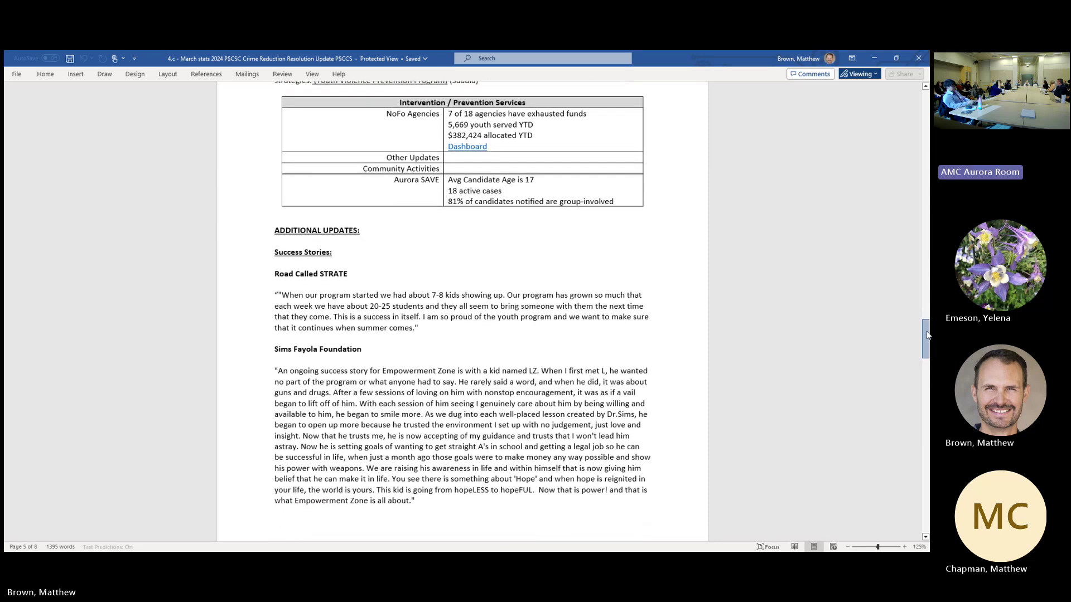
mouse_move(869, 316)
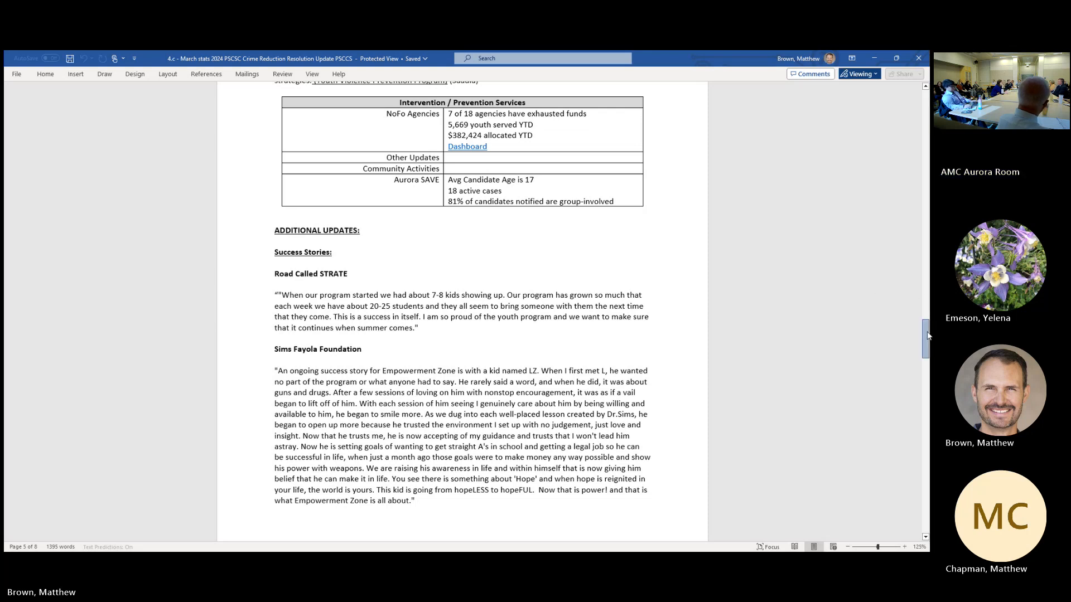
Scroll to Section 4 with its CRT call dispositions and AMRT metrics tables.
scroll(down, 3)
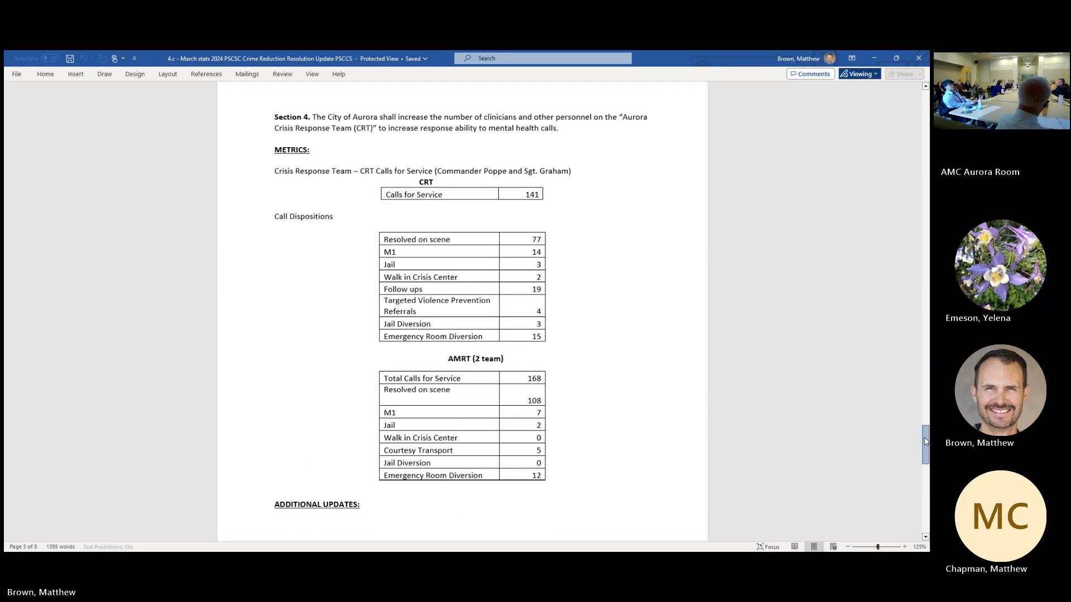
scroll(down, 3)
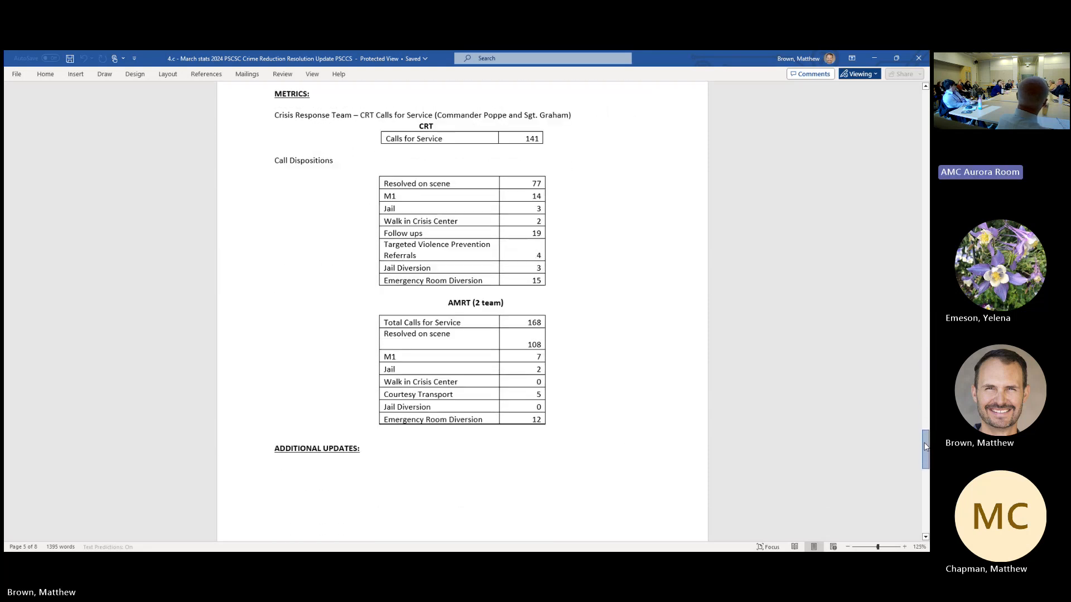
scroll(up, 3)
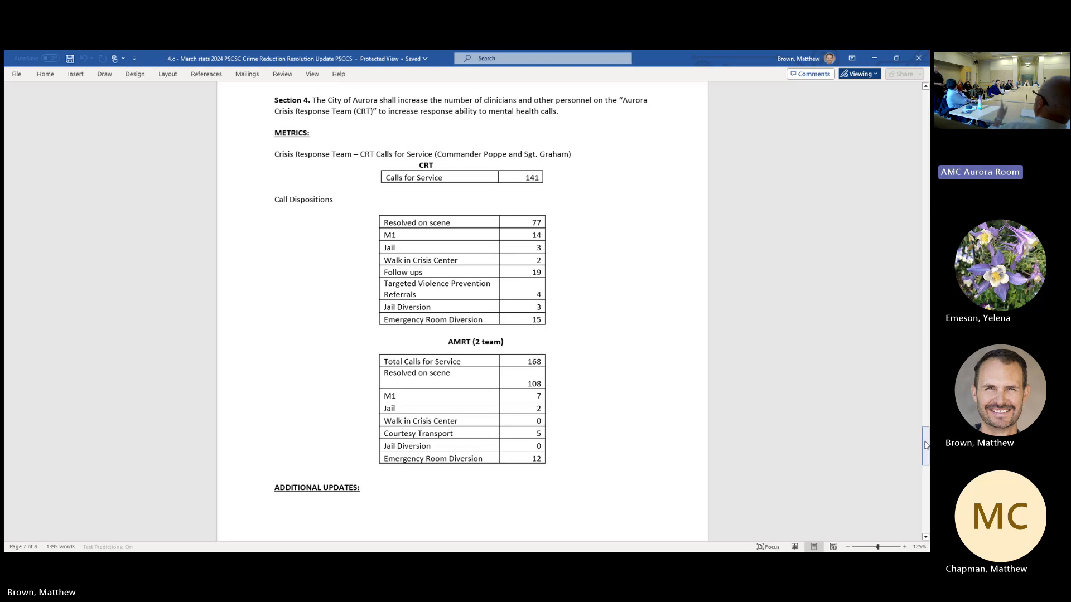
mouse_move(869, 414)
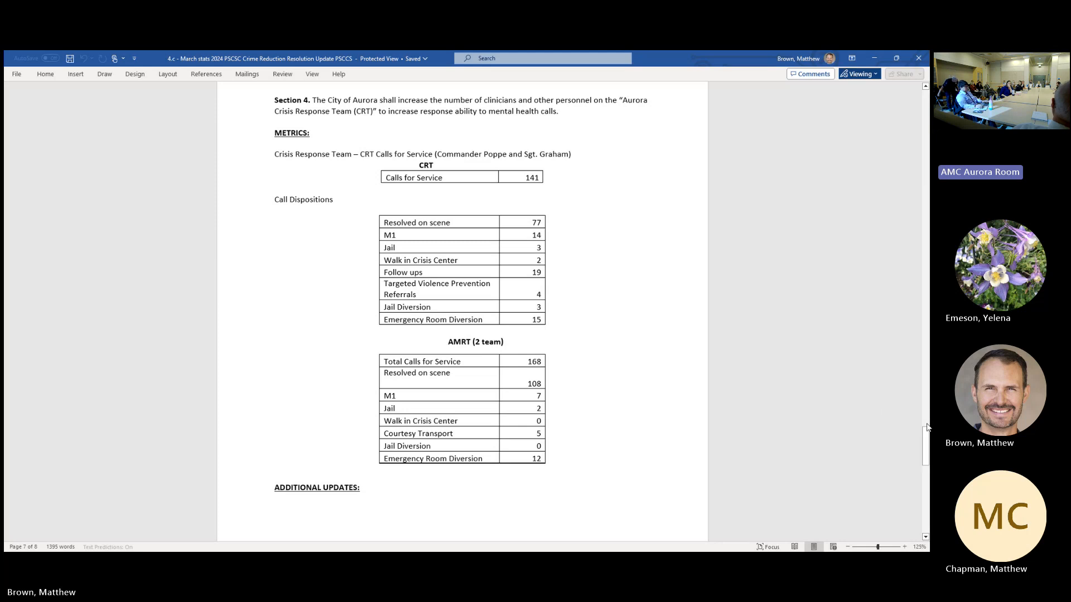
Scroll to the last page showing Section 5's encampment notifications and abatements table and Additional Updates.
scroll(down, 3)
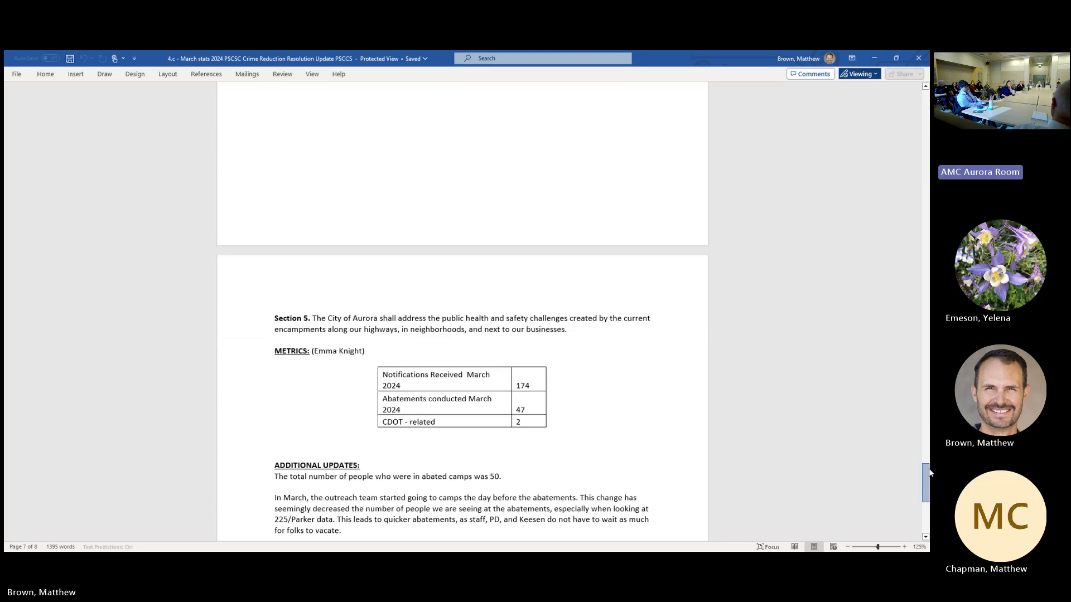
scroll(down, 3)
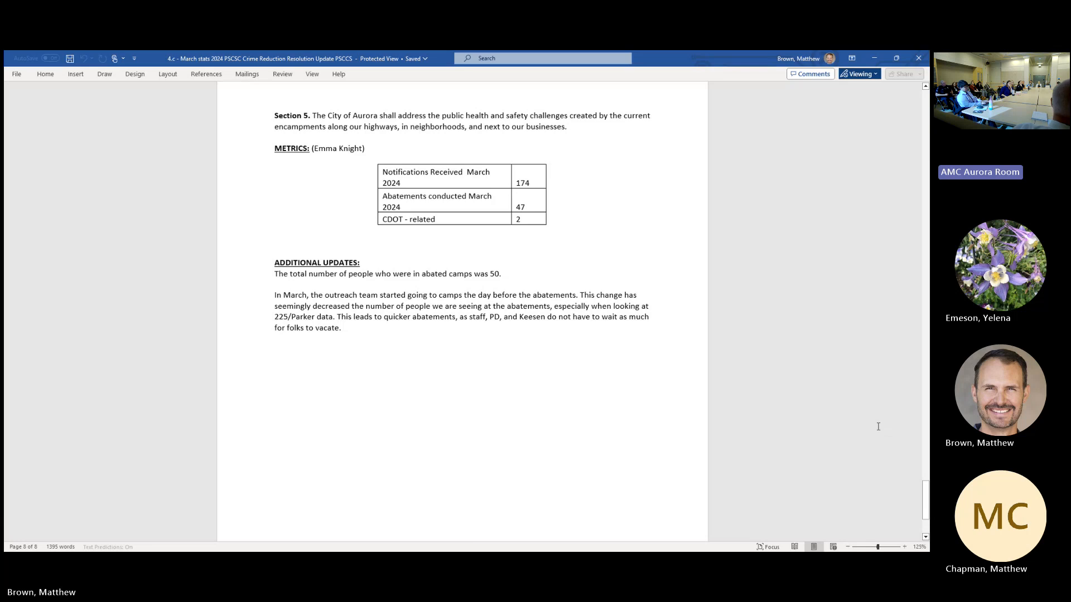